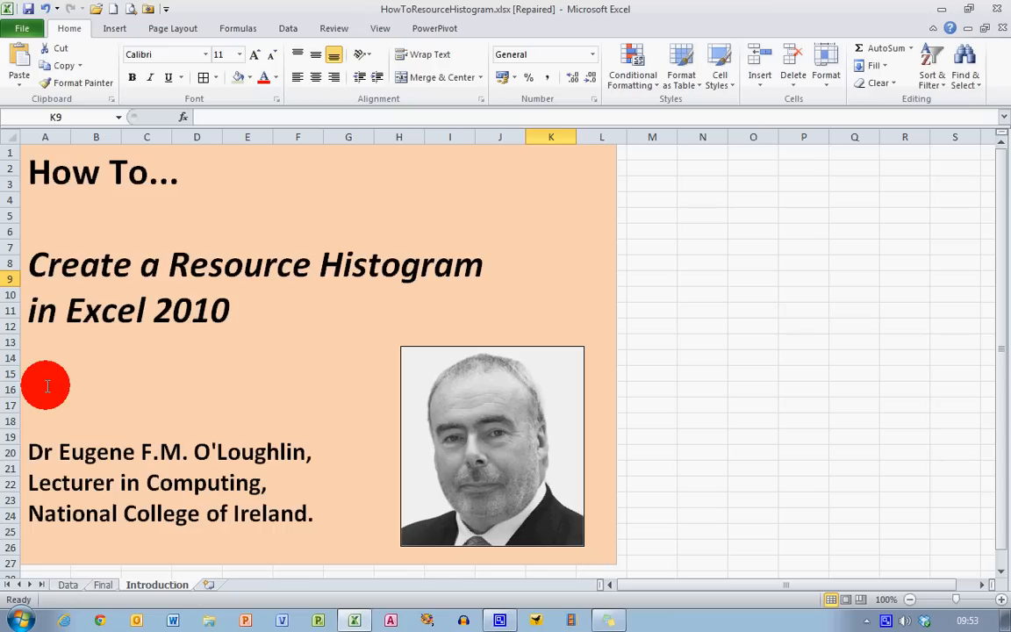
mouse_move(88, 572)
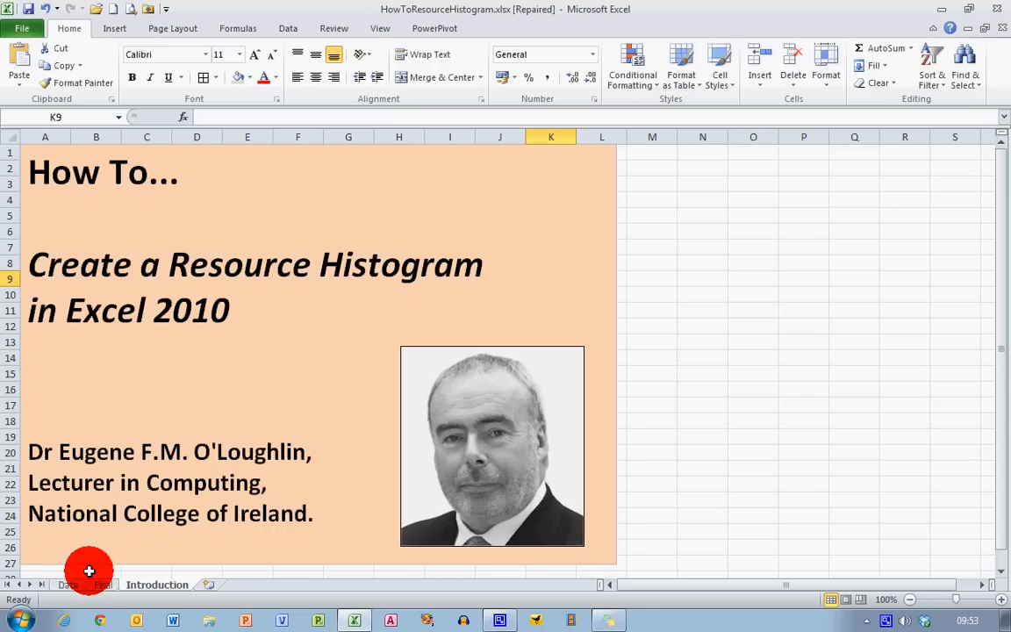
- Show the Final sheet with the finished staffing table and histogram
left_click(102, 584)
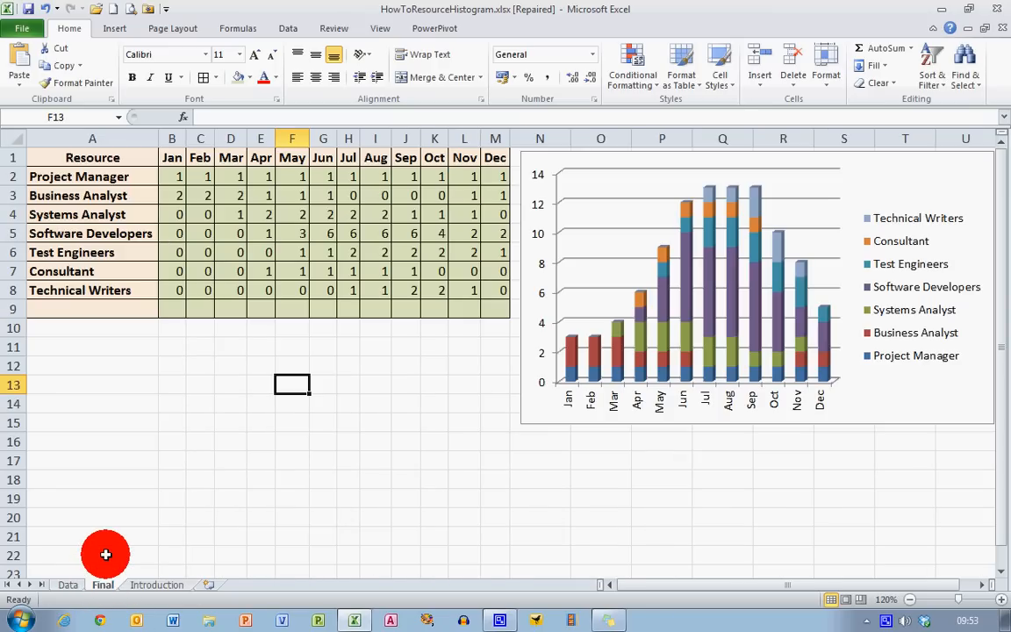
mouse_move(425, 320)
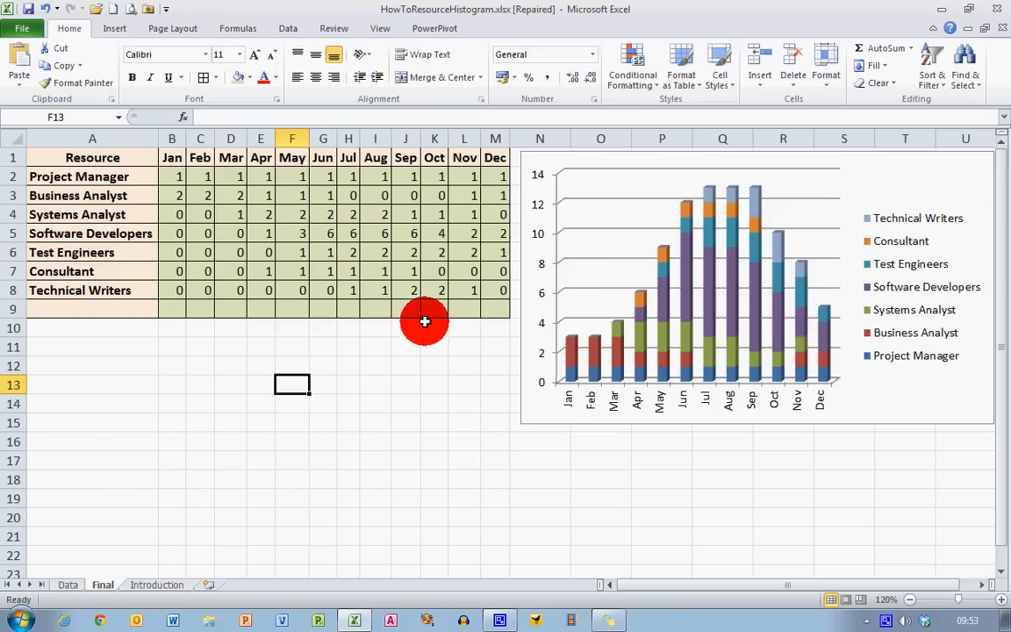
mouse_move(362, 323)
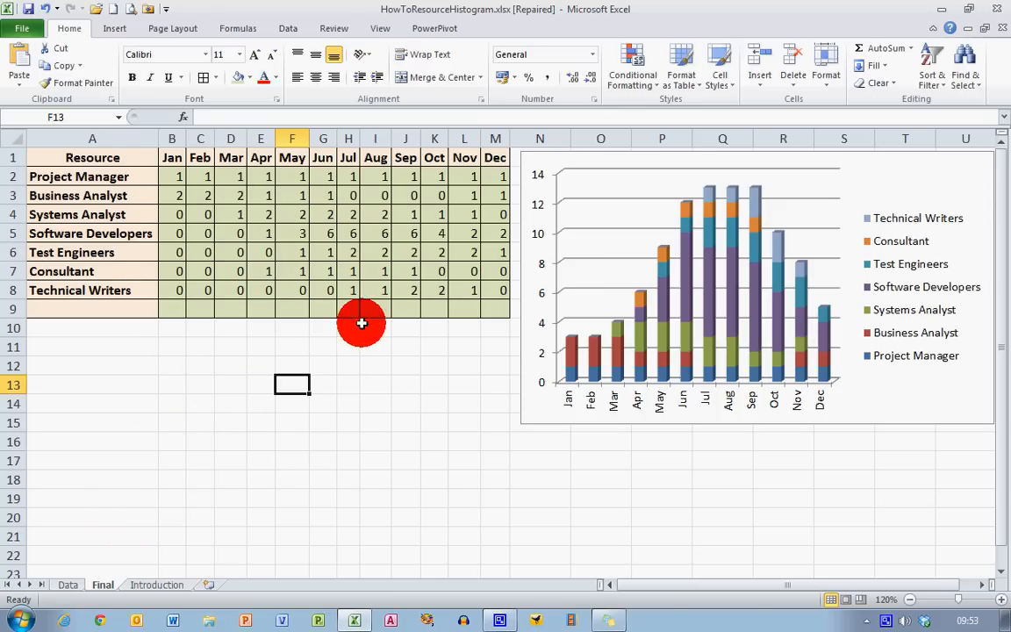
mouse_move(641, 183)
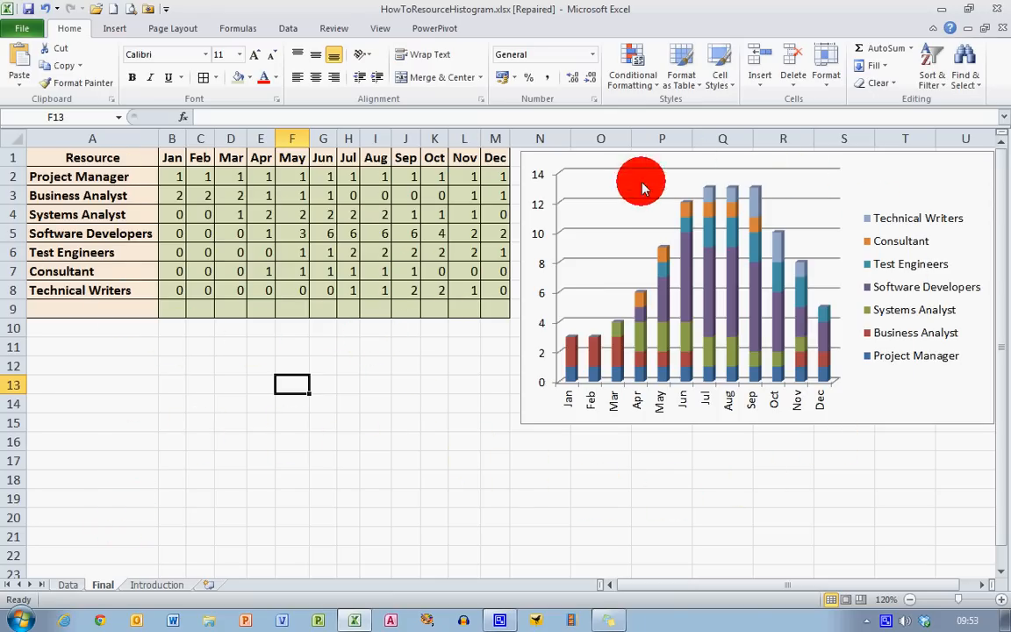
mouse_move(848, 239)
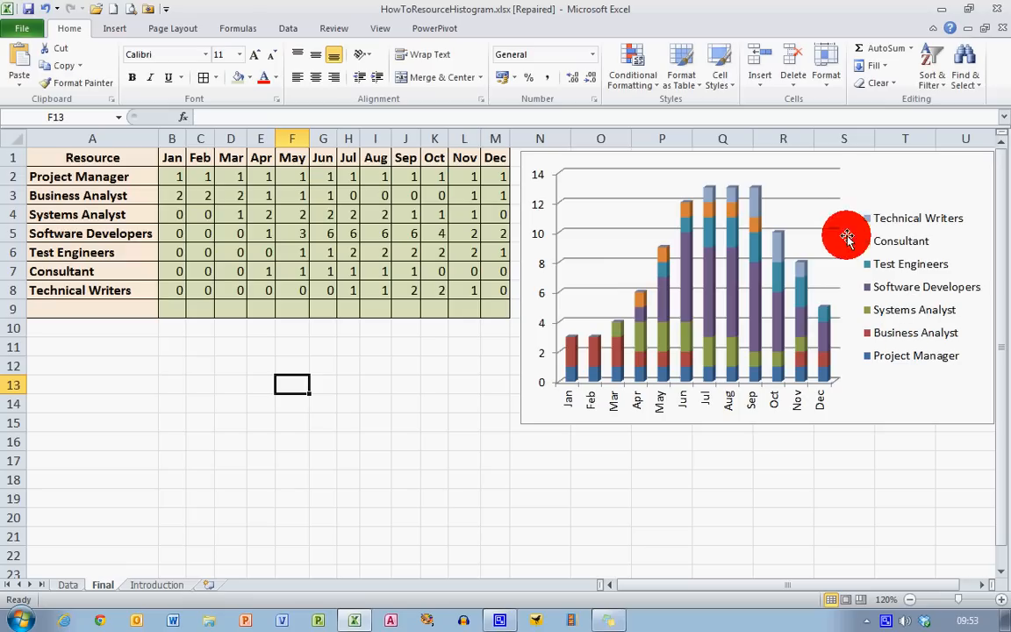
mouse_move(658, 490)
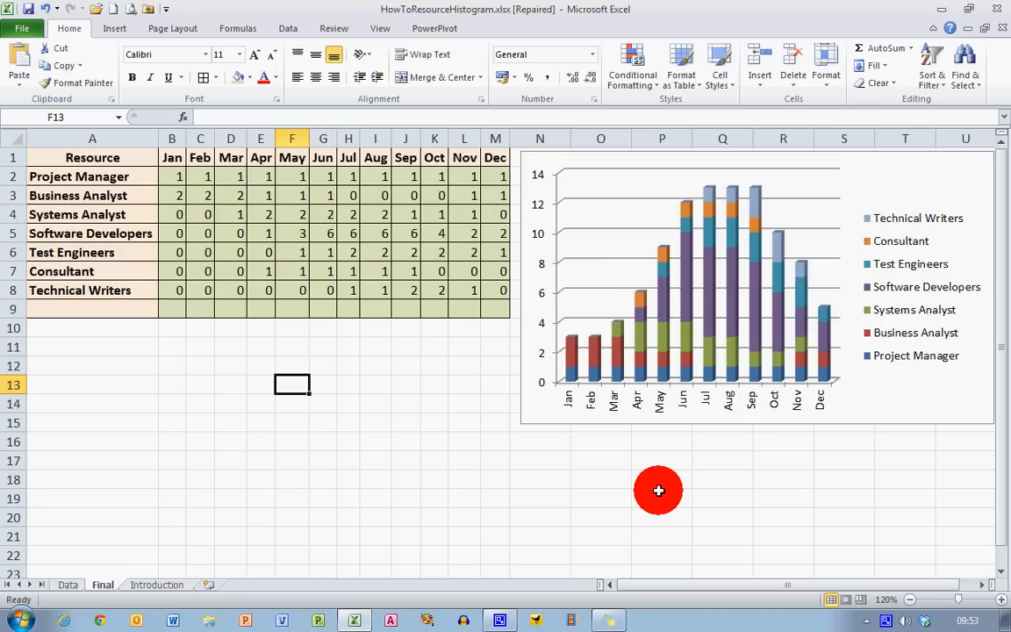
mouse_move(99, 347)
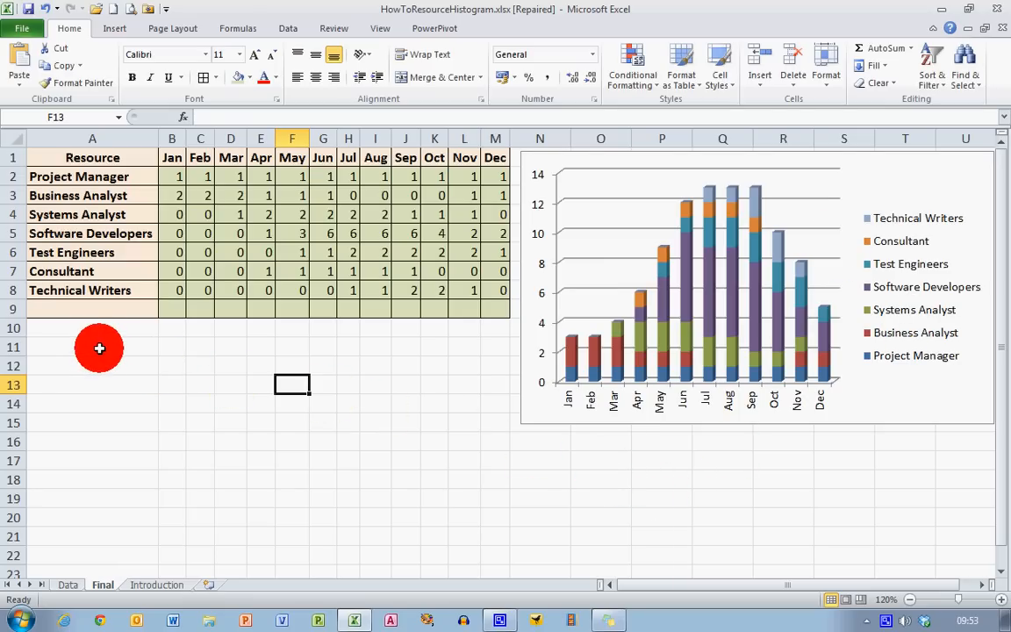
mouse_move(98, 298)
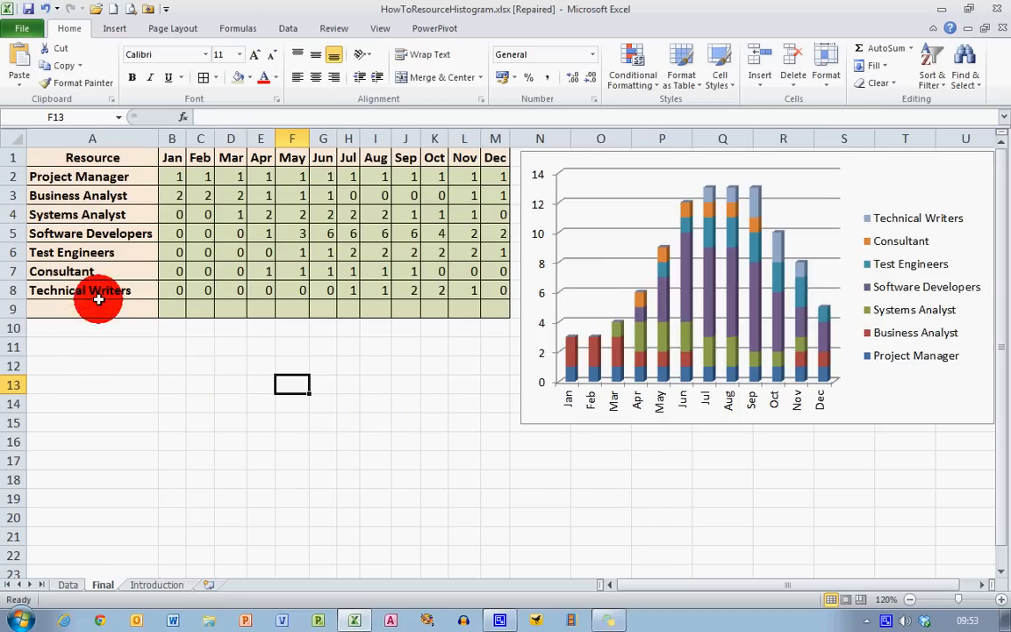
mouse_move(93, 362)
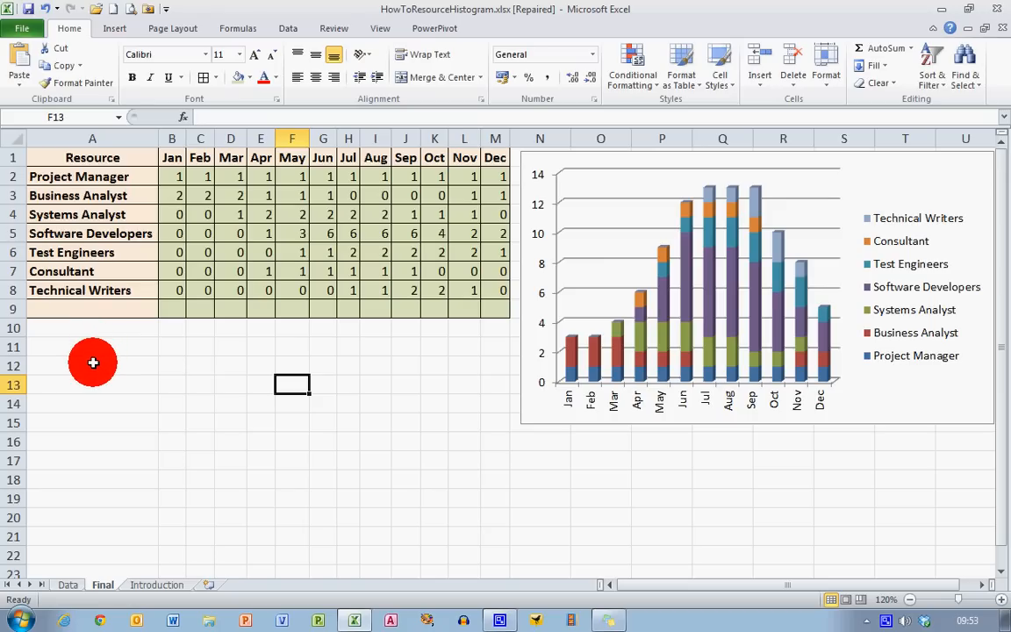
mouse_move(167, 187)
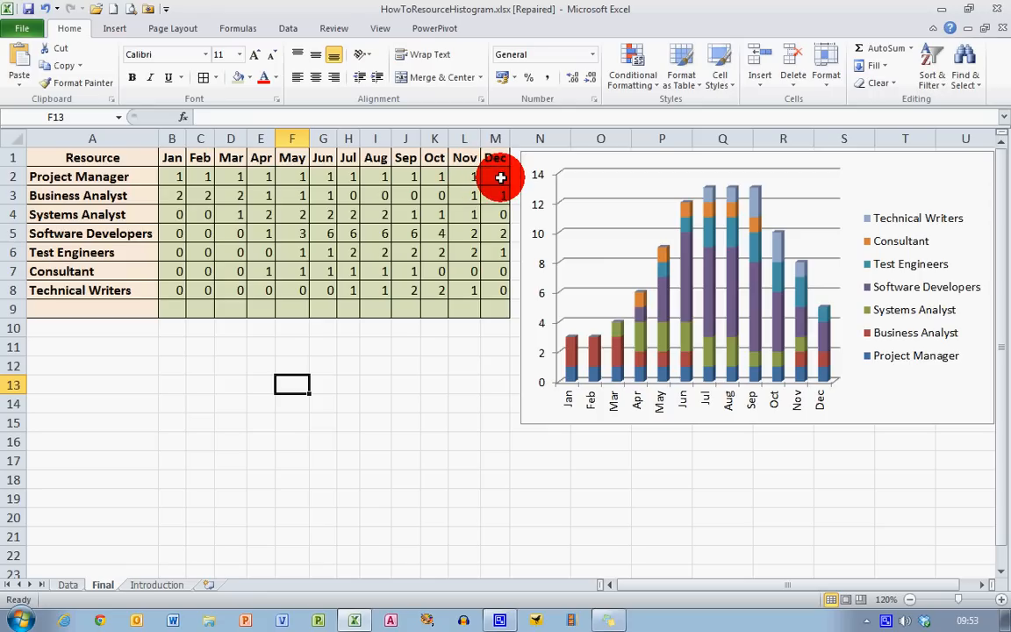
mouse_move(405, 354)
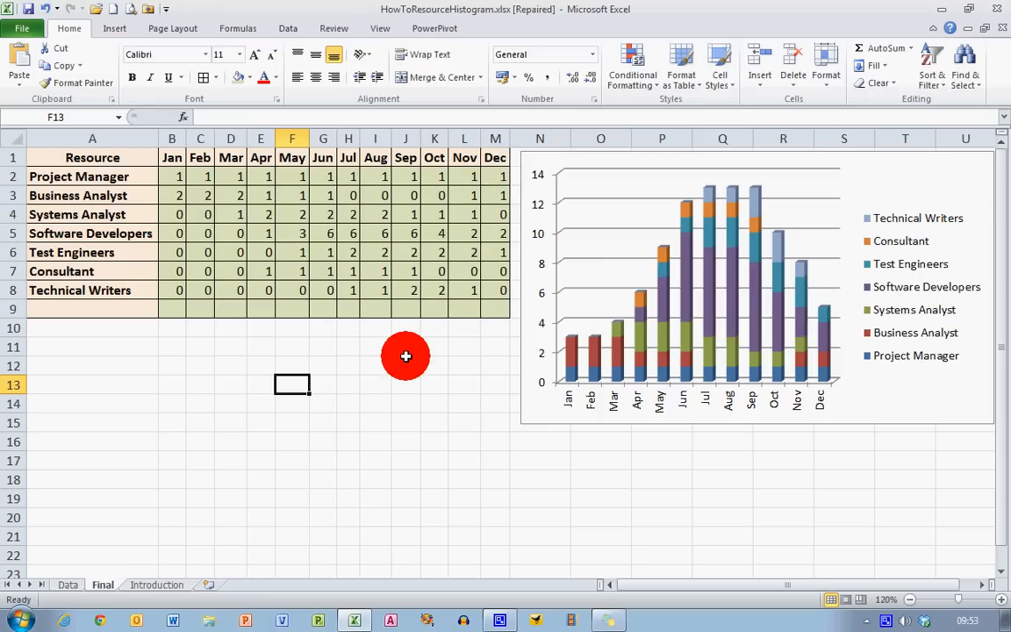
mouse_move(154, 191)
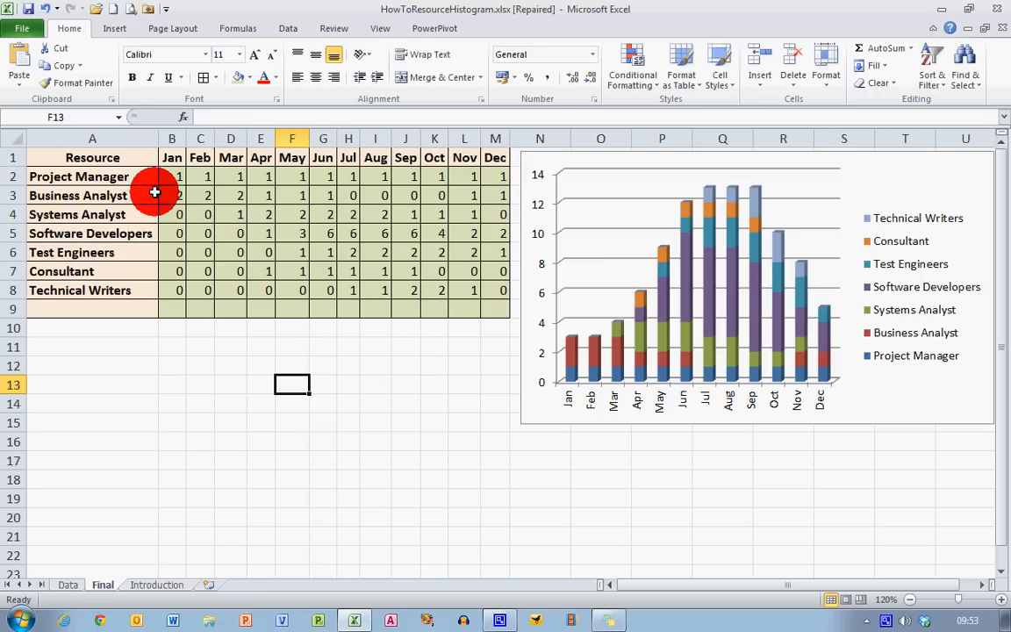
mouse_move(476, 181)
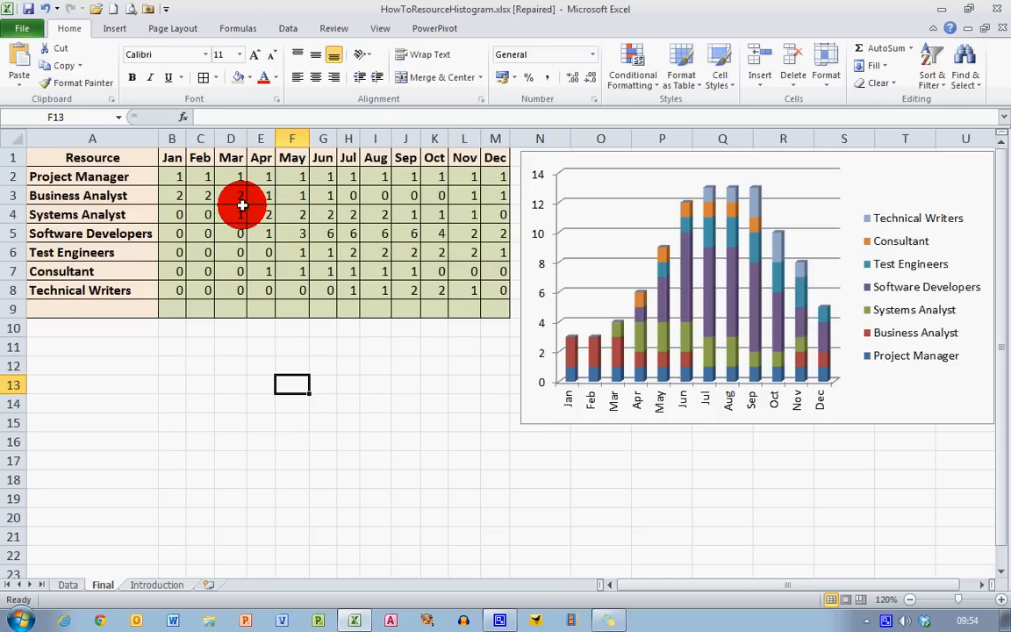
mouse_move(323, 203)
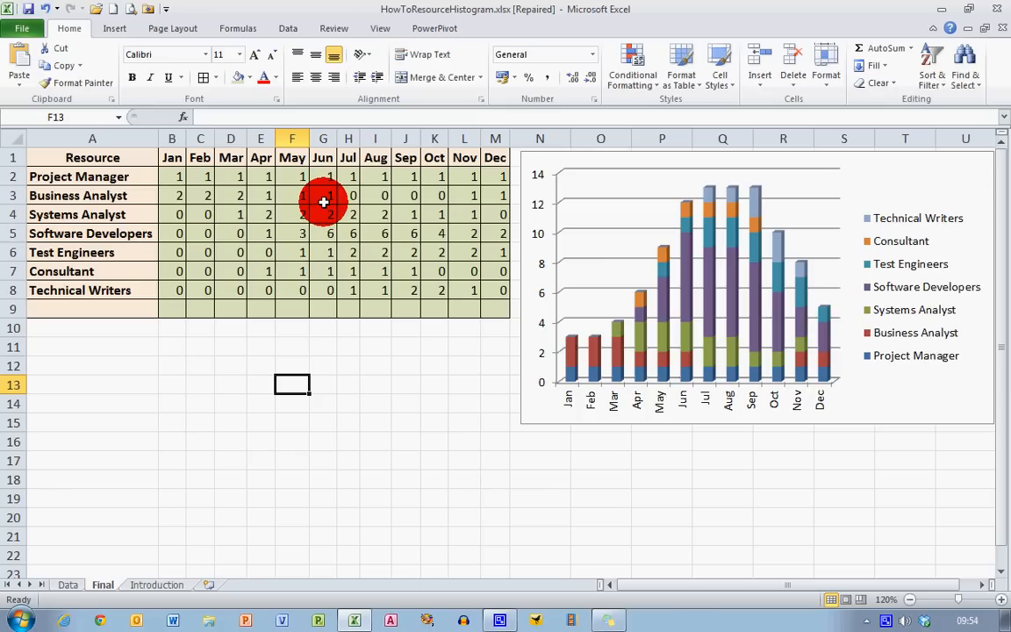
mouse_move(438, 203)
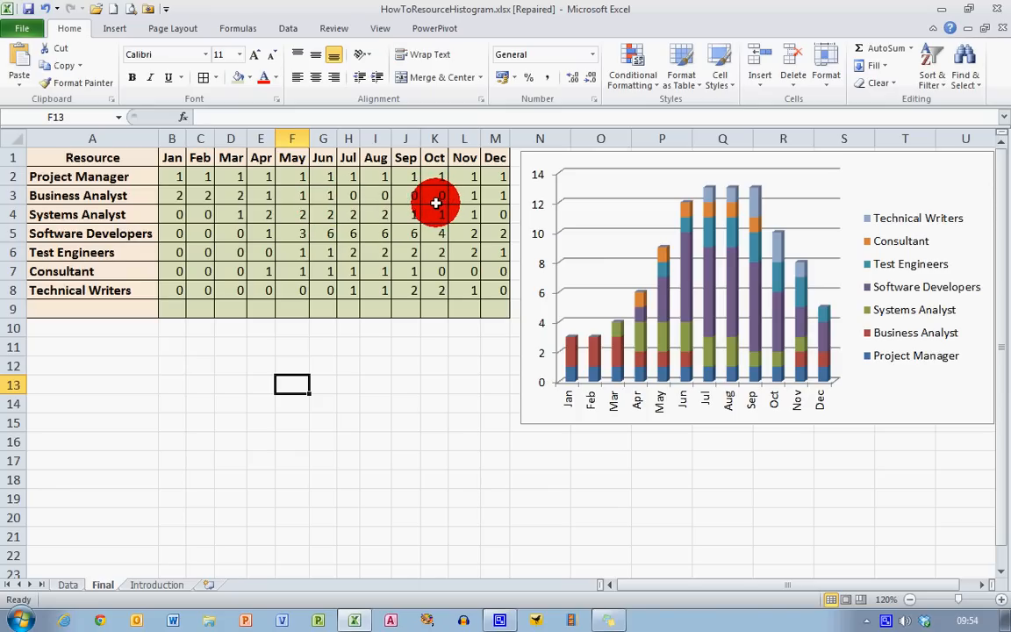
mouse_move(369, 363)
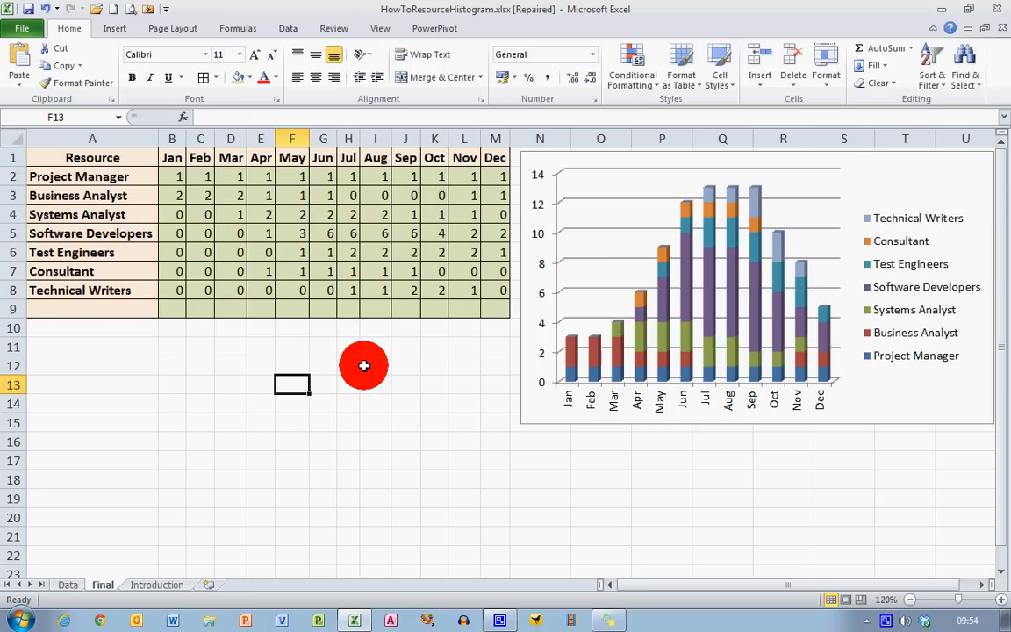
mouse_move(657, 406)
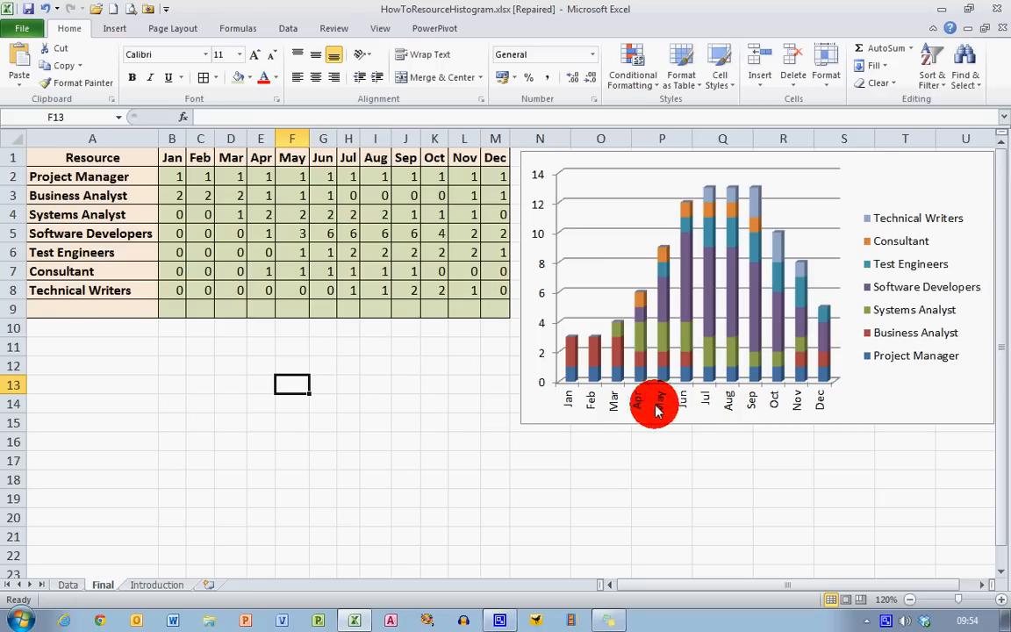
mouse_move(892, 286)
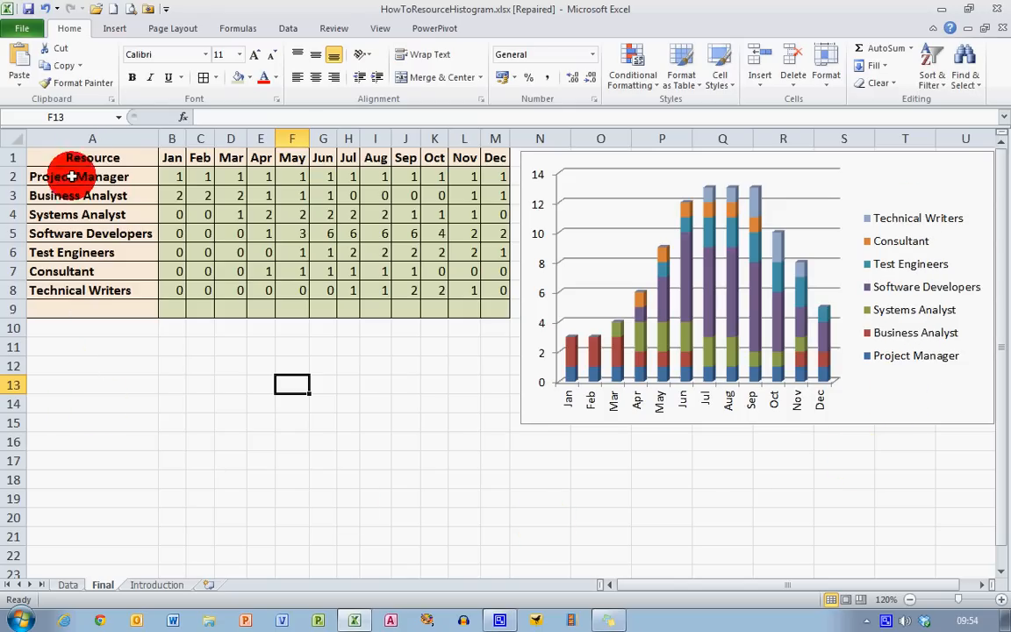
mouse_move(651, 464)
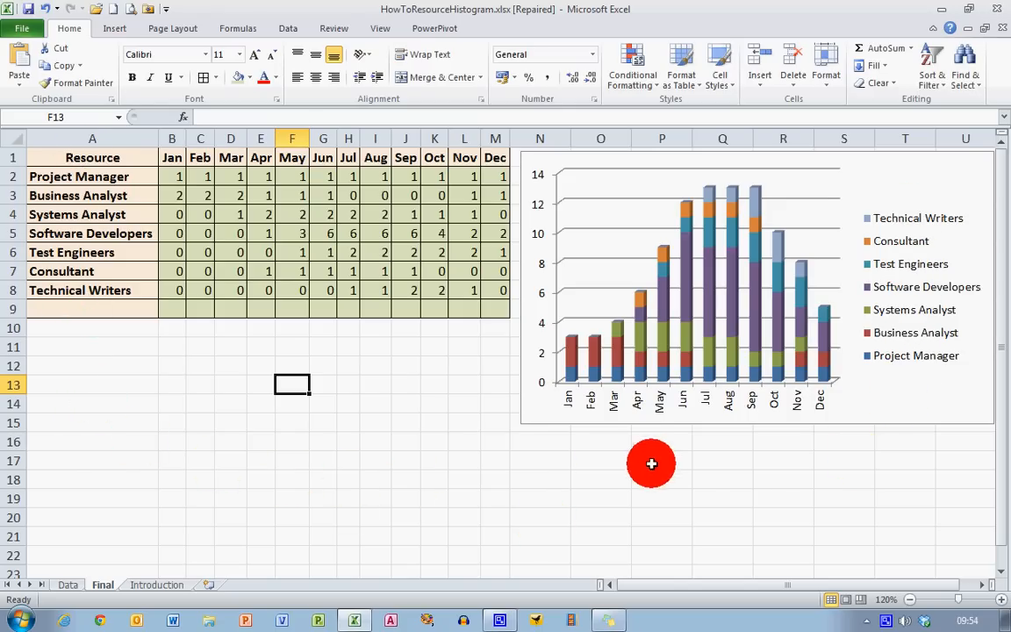
mouse_move(618, 386)
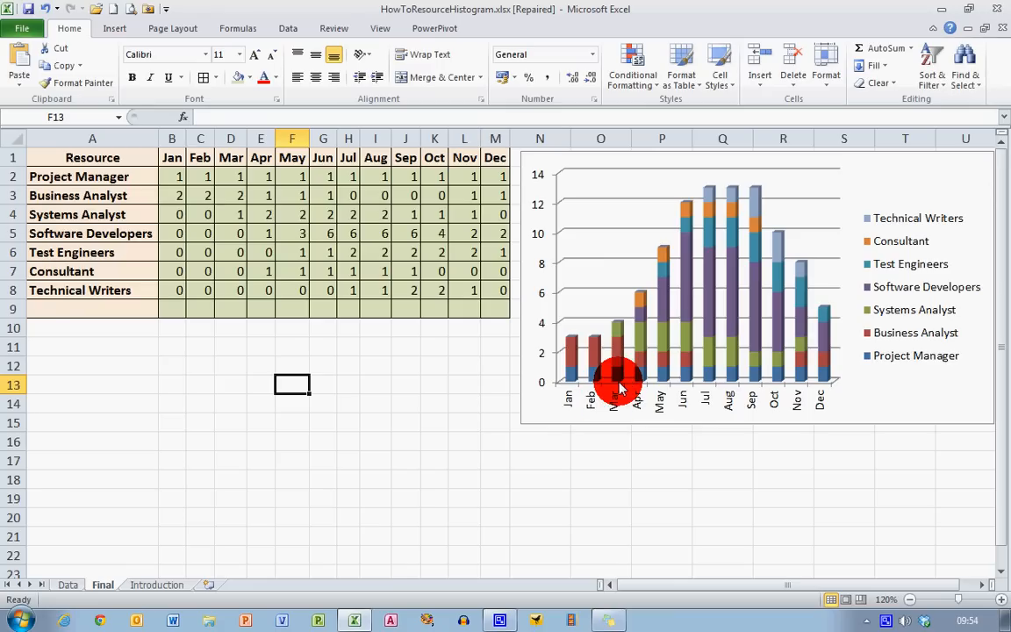
mouse_move(601, 383)
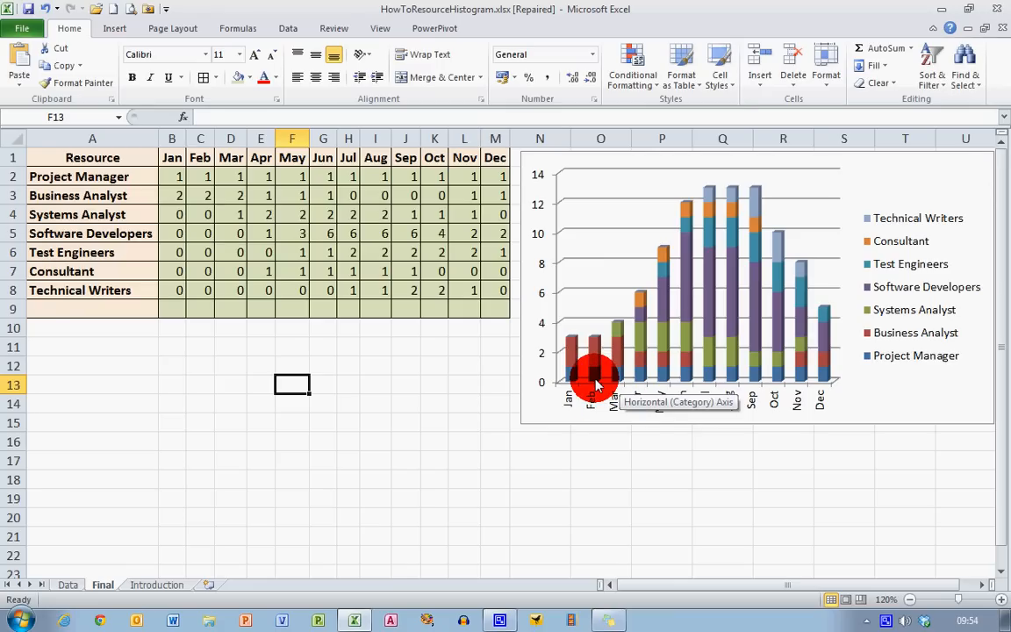
mouse_move(583, 418)
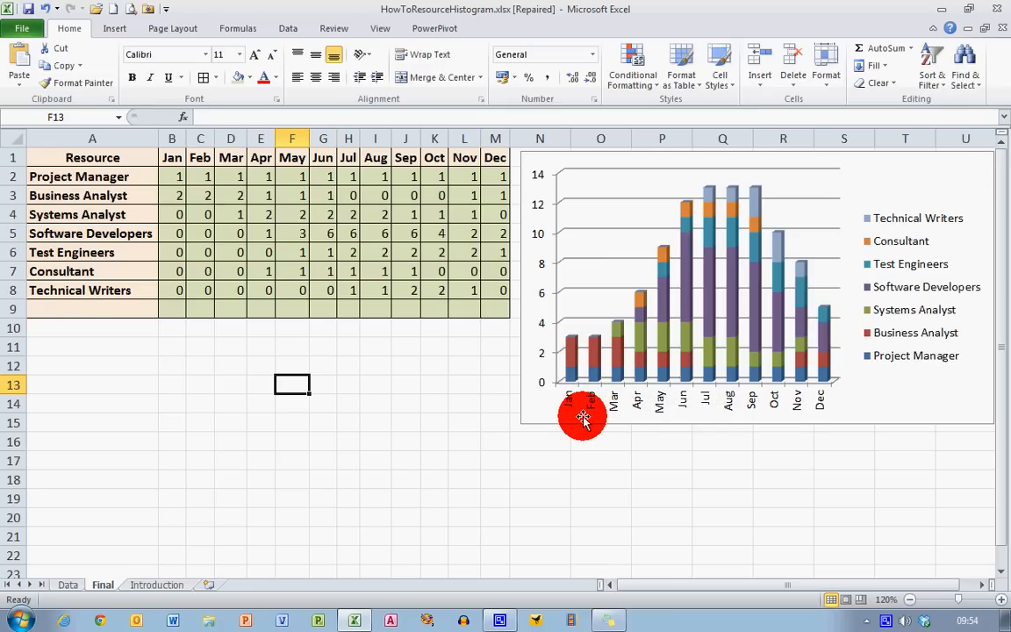
mouse_move(625, 376)
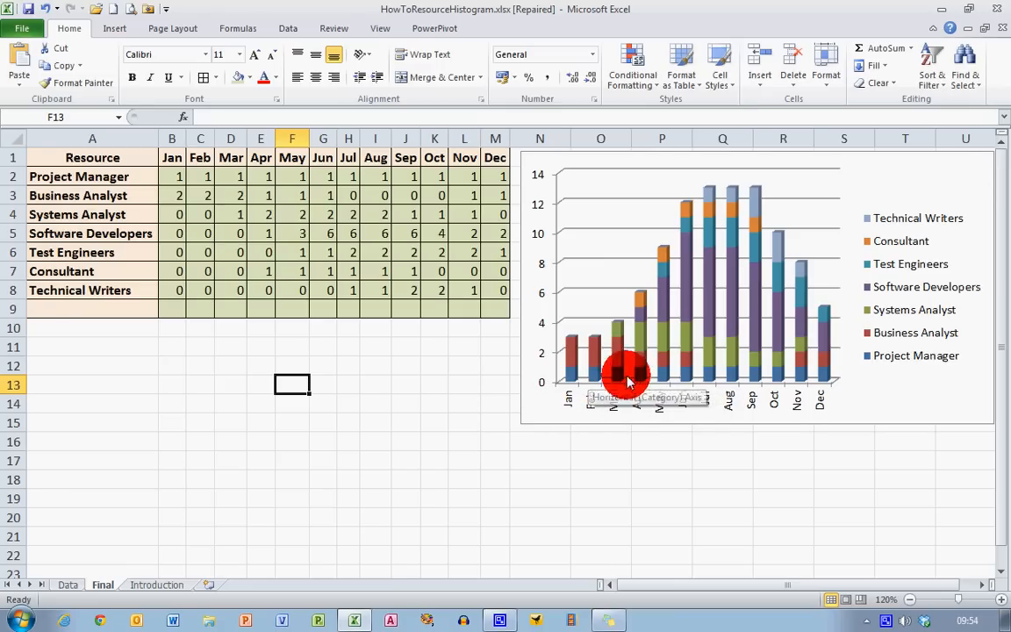
mouse_move(829, 368)
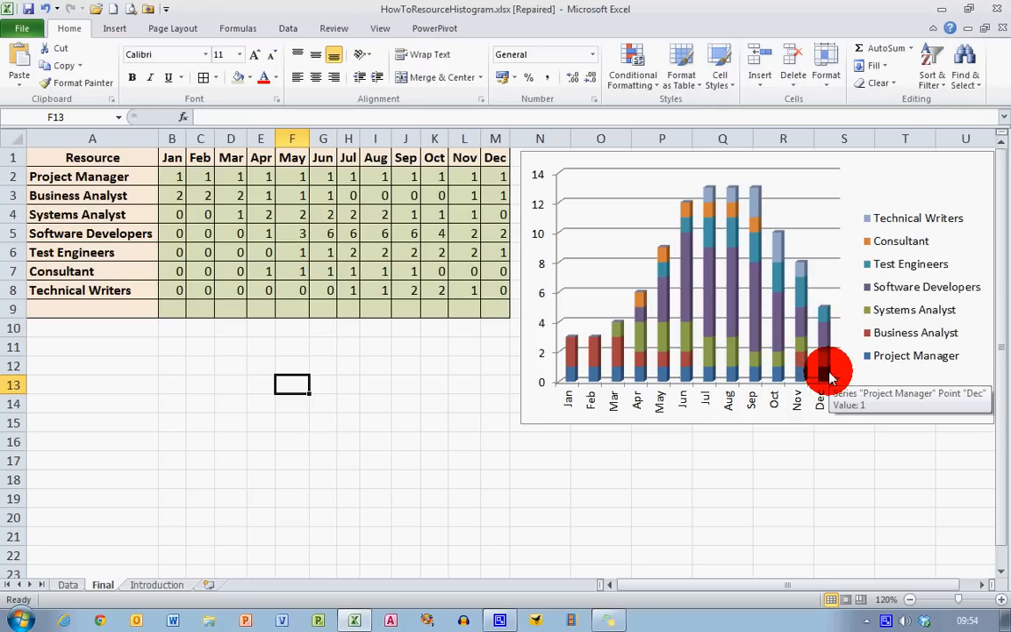
mouse_move(295, 364)
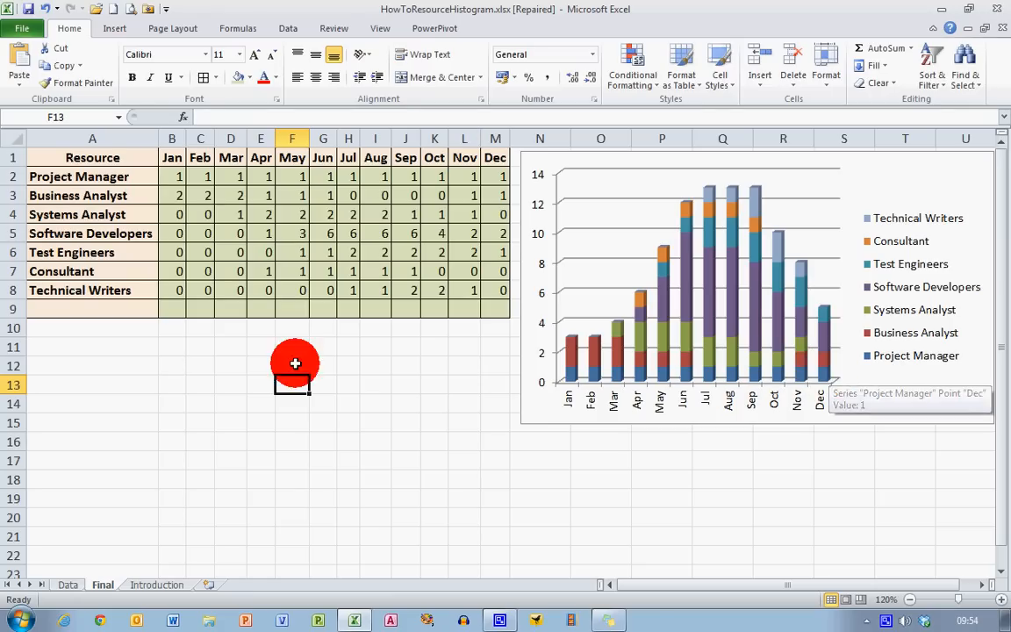
mouse_move(829, 363)
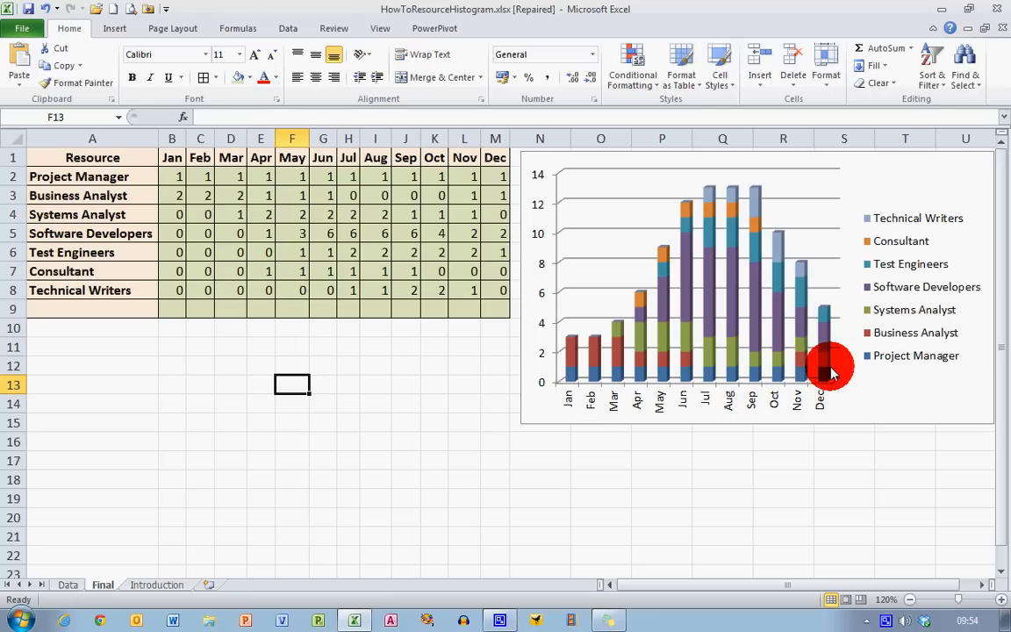
mouse_move(465, 360)
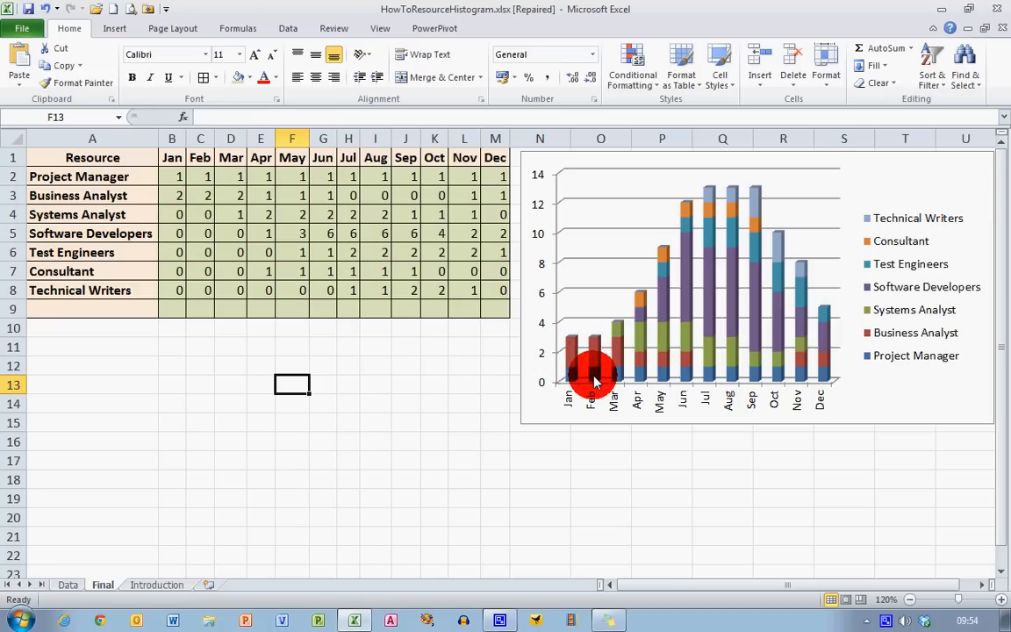
mouse_move(688, 378)
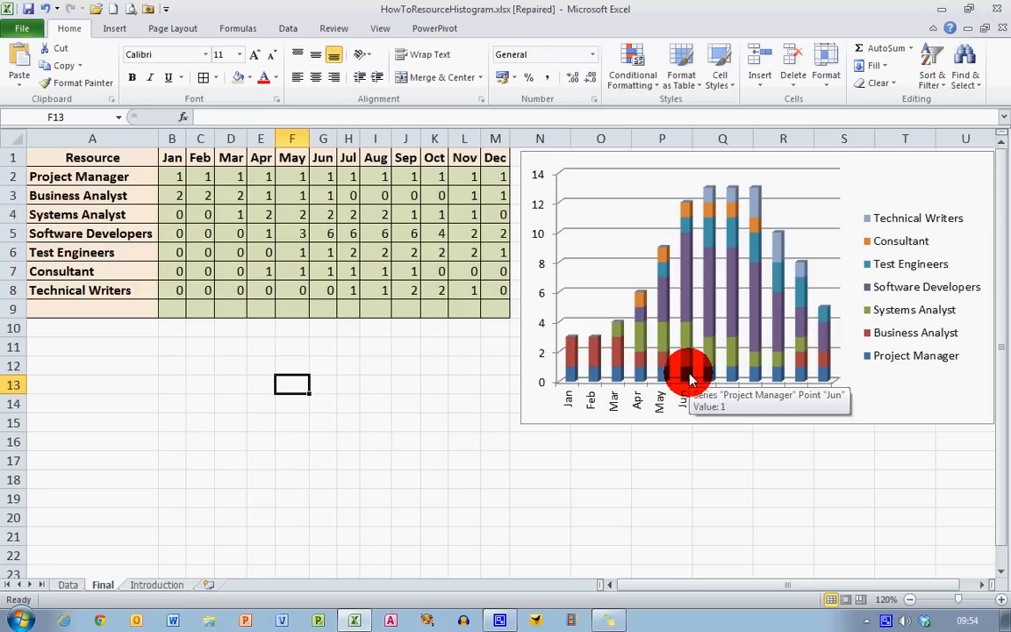
mouse_move(783, 372)
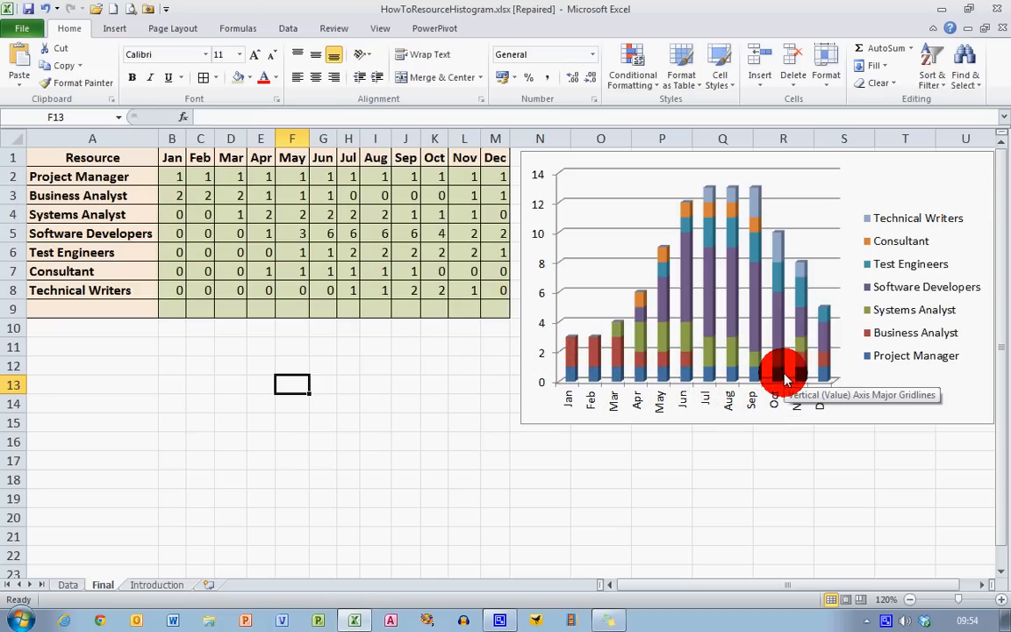
mouse_move(792, 297)
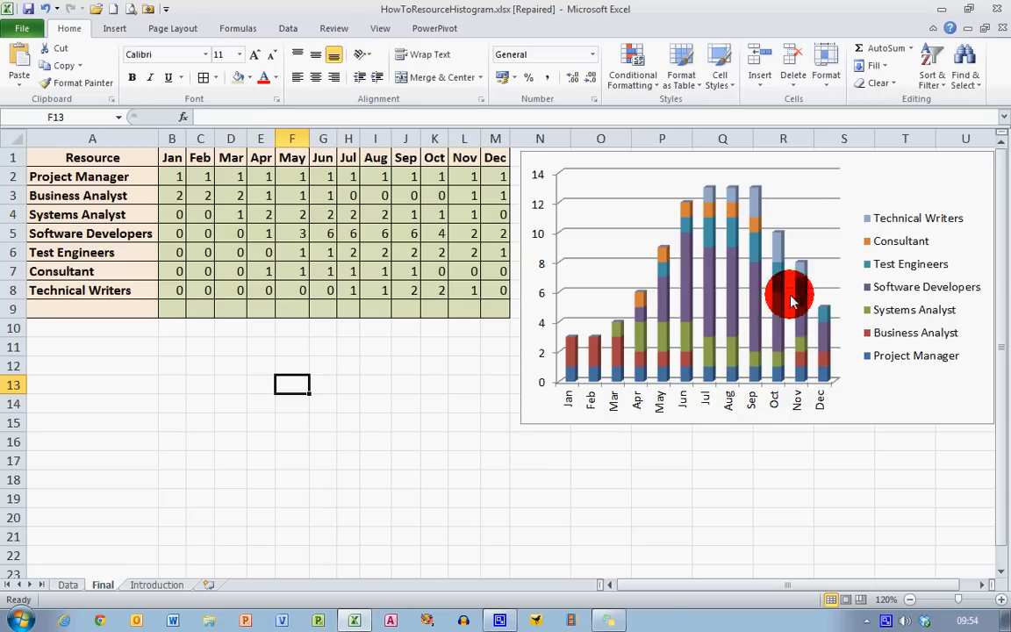
mouse_move(764, 320)
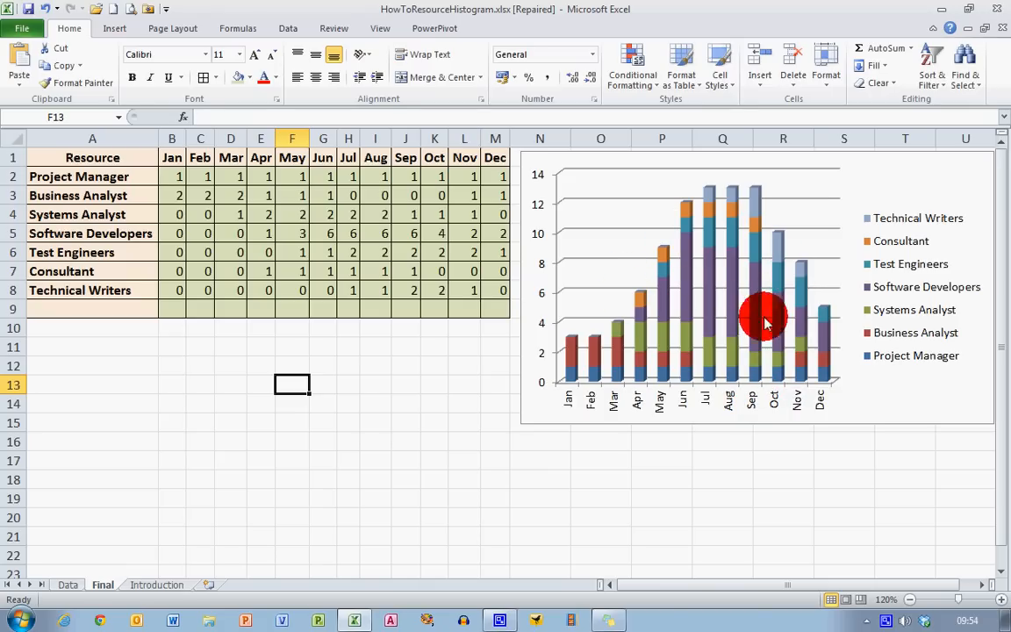
mouse_move(662, 295)
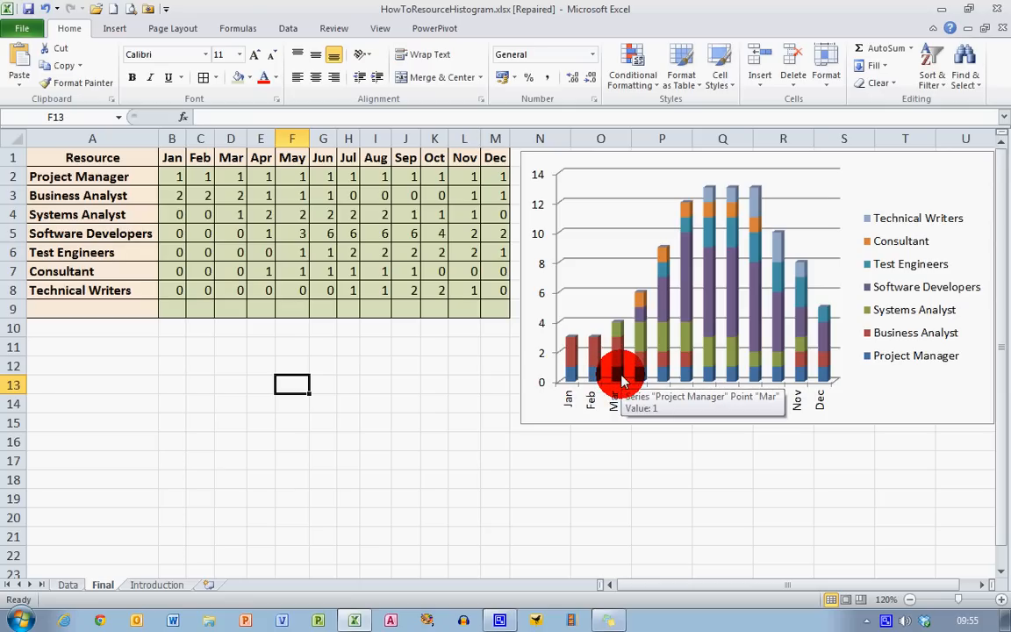
mouse_move(720, 342)
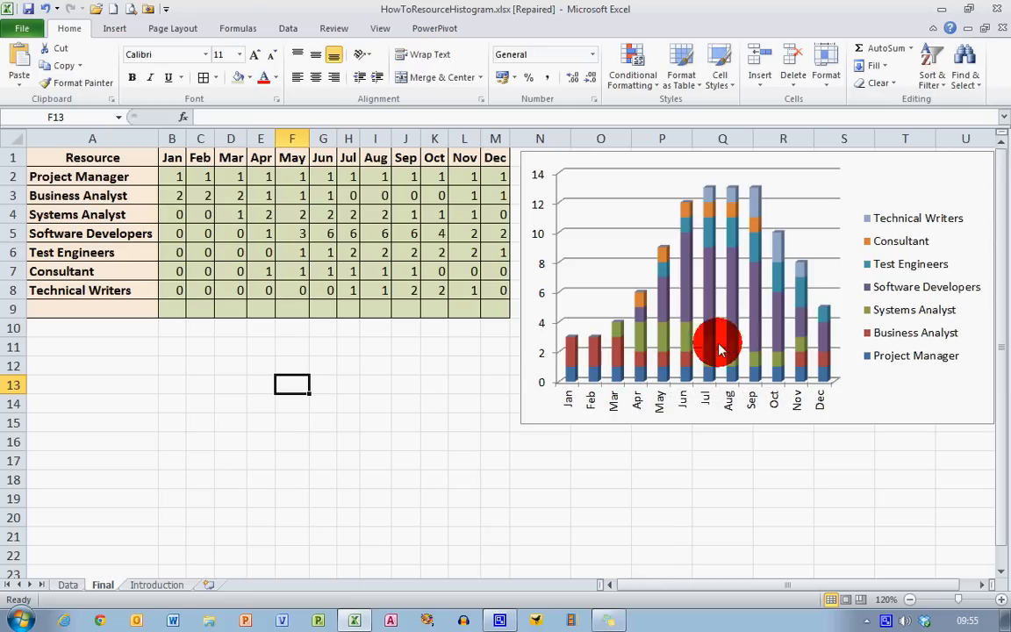
mouse_move(606, 369)
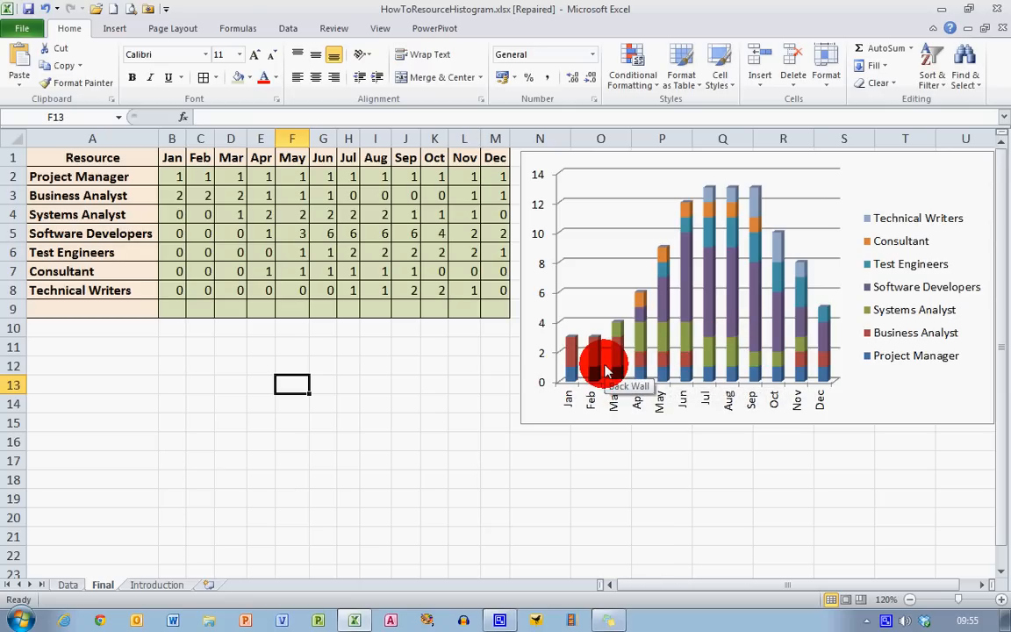
mouse_move(523, 362)
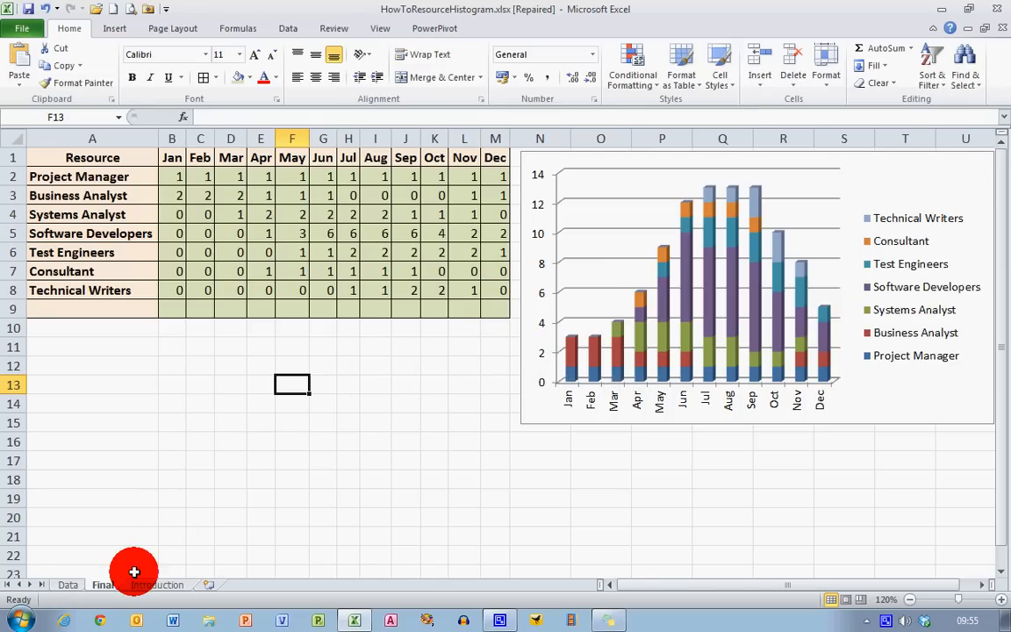
- Go to the Data sheet and start at the Resource header cell A1
left_click(66, 585)
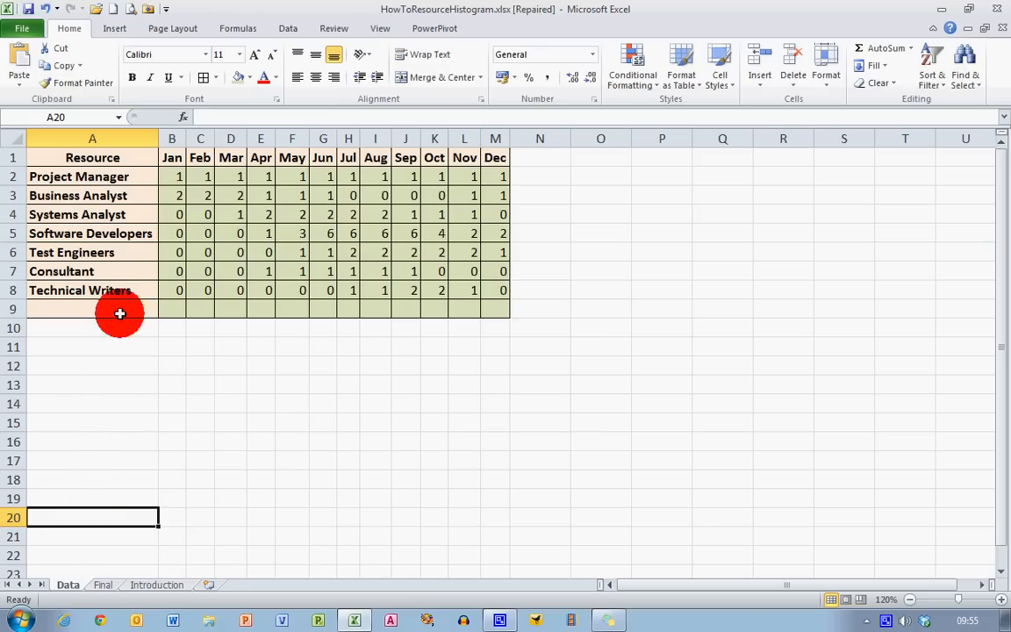
left_click(91, 158)
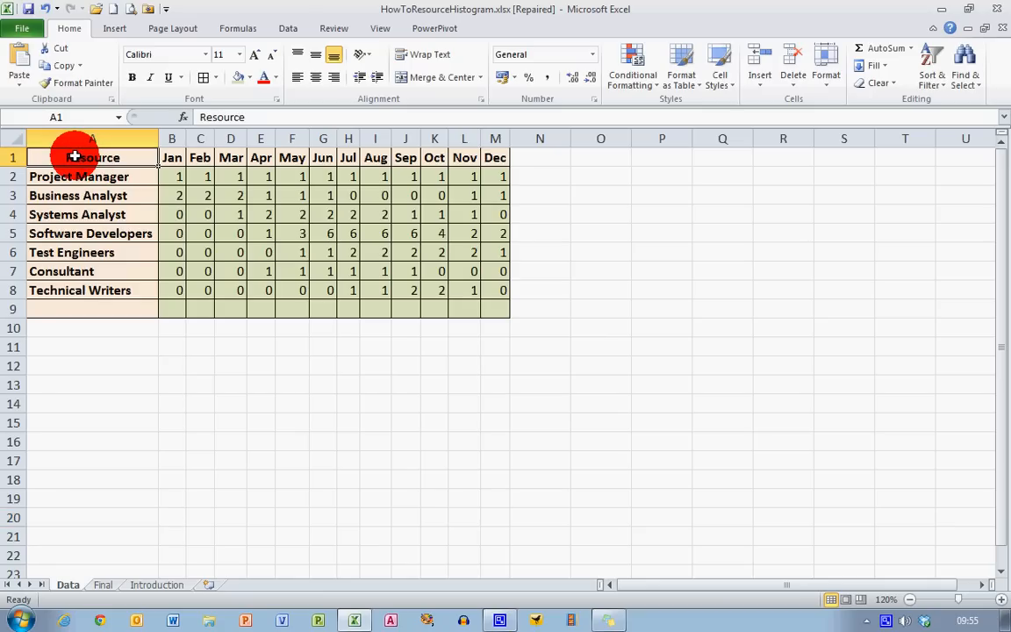
- Insert a Stacked Column in 3-D chart from A1:M9, including empty row 9
left_click_drag(91, 158, 495, 290)
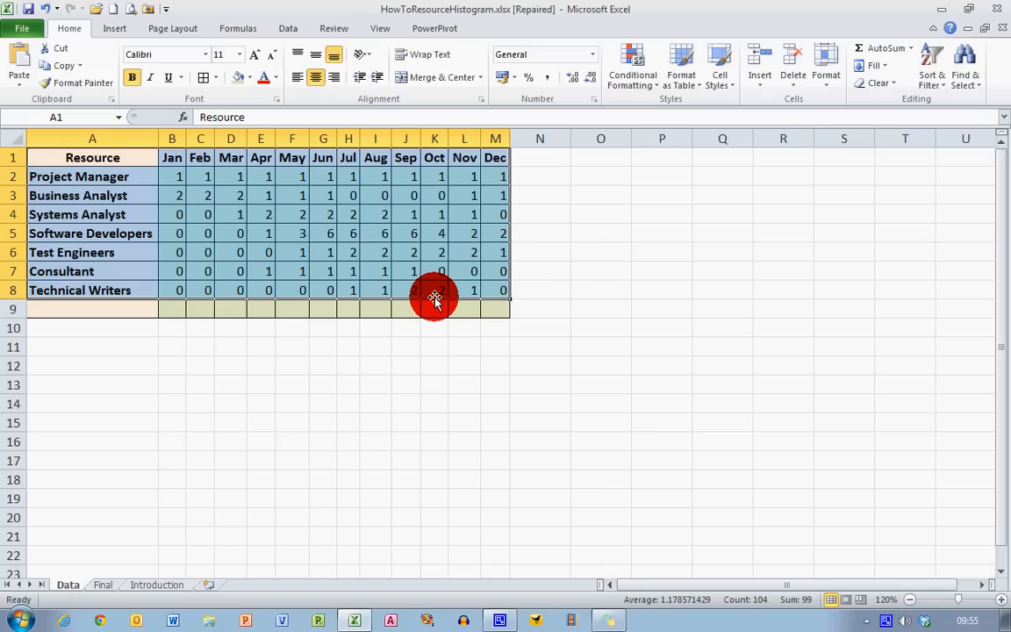
mouse_move(318, 226)
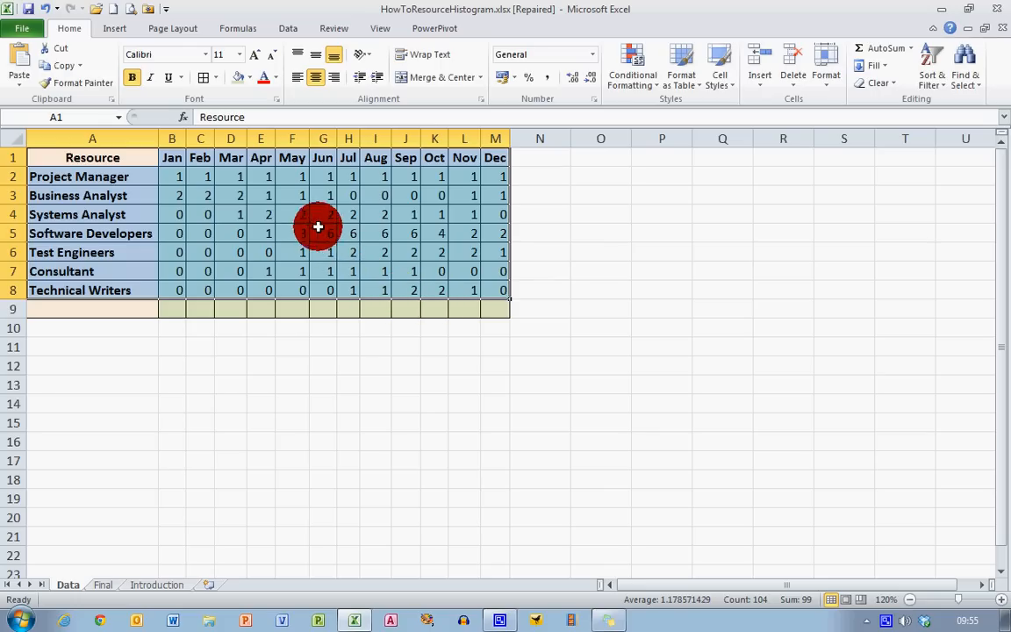
left_click(114, 28)
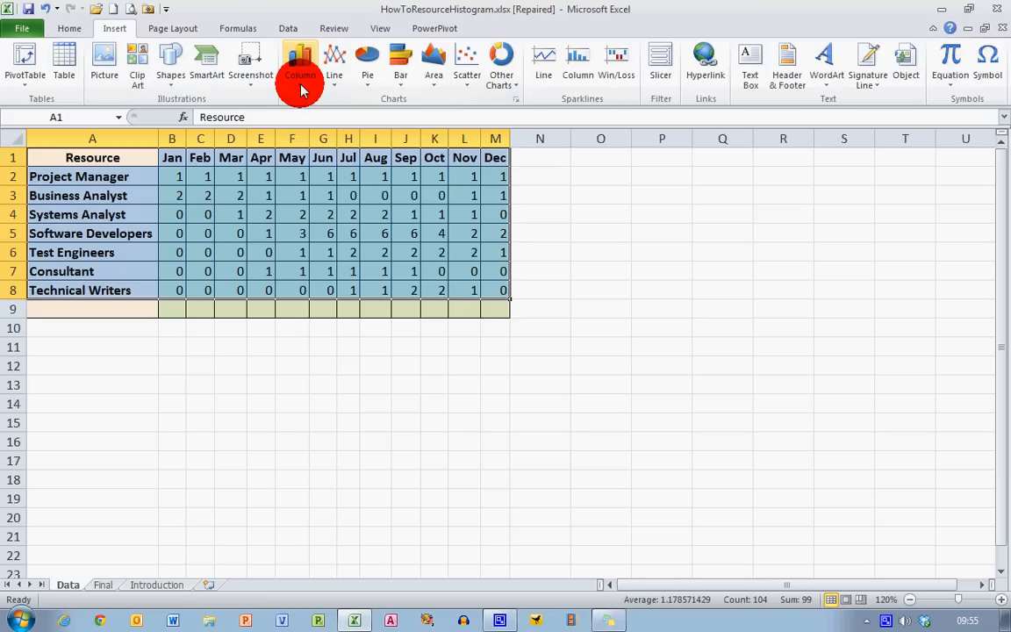
left_click(300, 61)
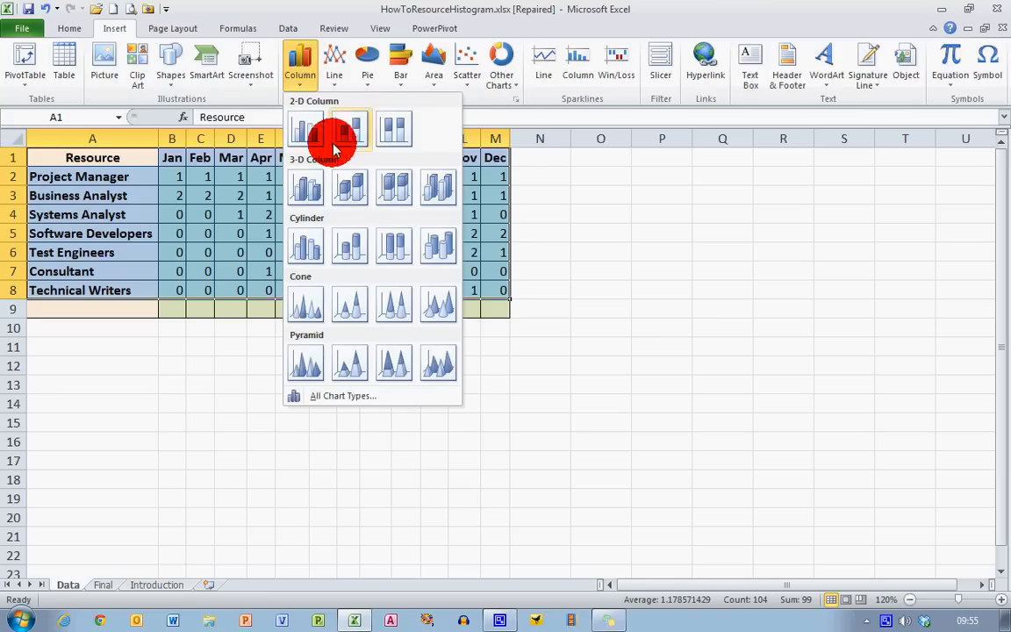
mouse_move(351, 189)
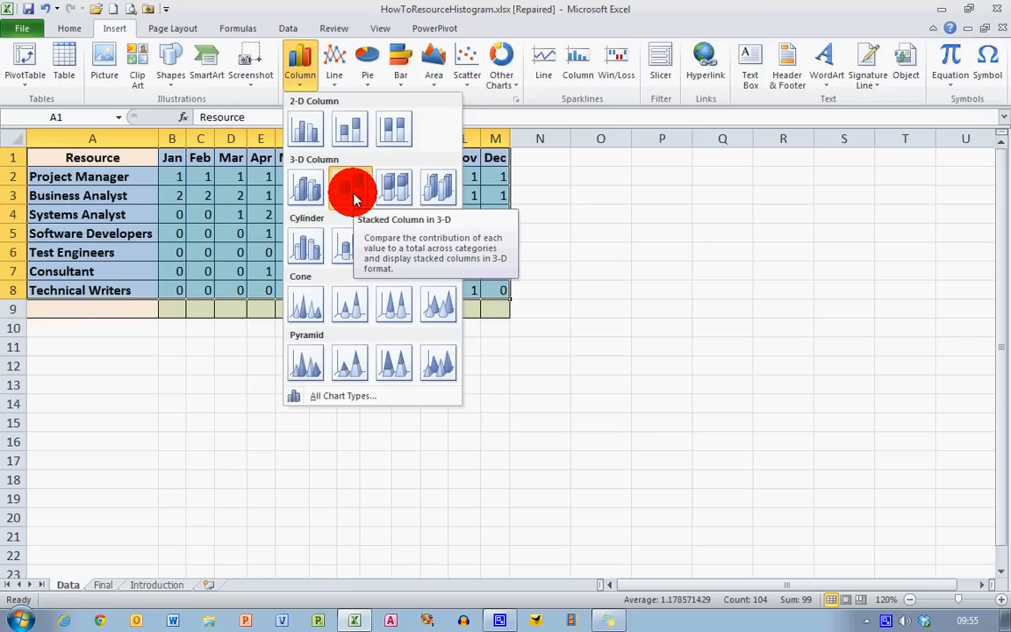
left_click(349, 186)
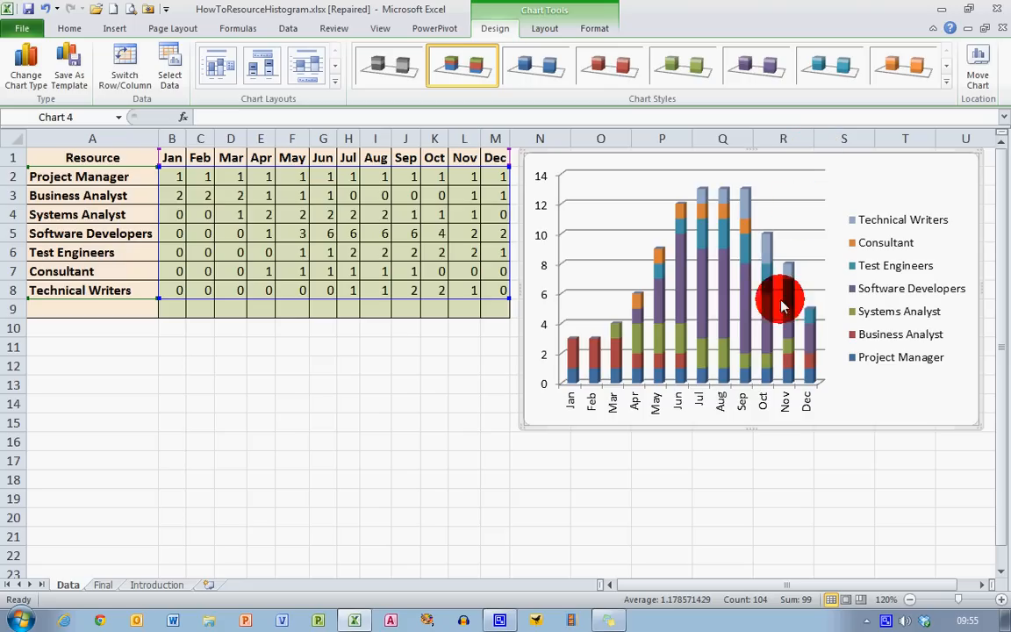
mouse_move(606, 386)
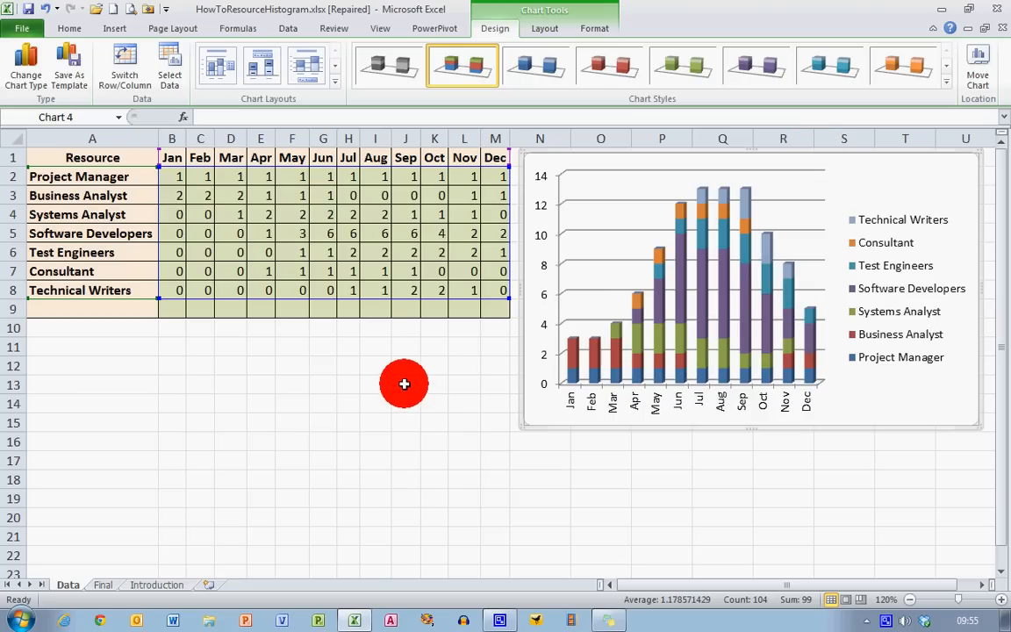
mouse_move(759, 342)
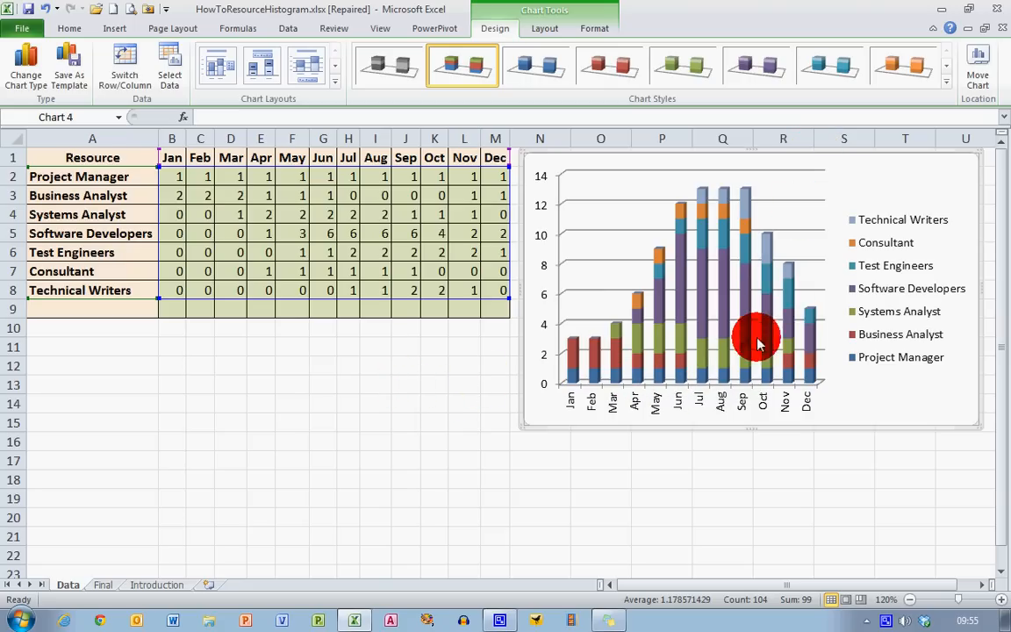
mouse_move(906, 390)
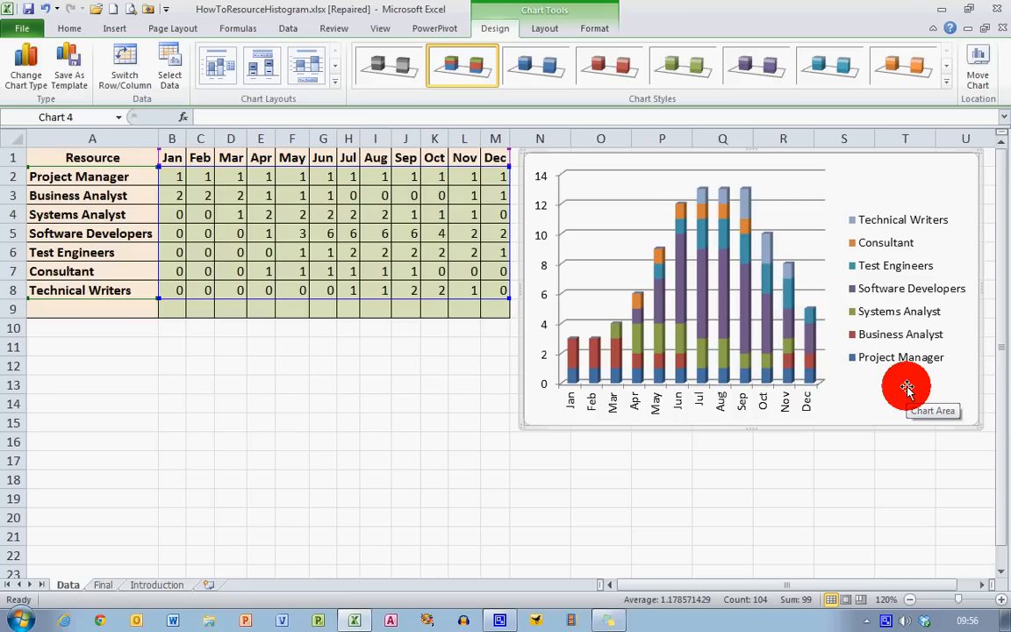
mouse_move(676, 360)
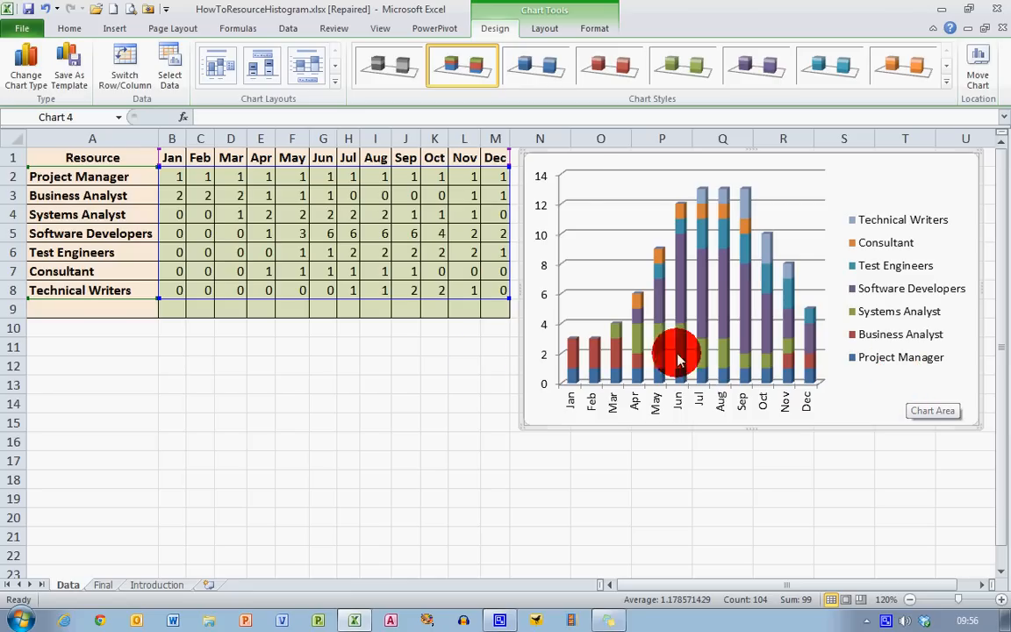
- Enter a Trainer row in A9:M9 with 1 for May–Aug and 0 for the other months
left_click(81, 309)
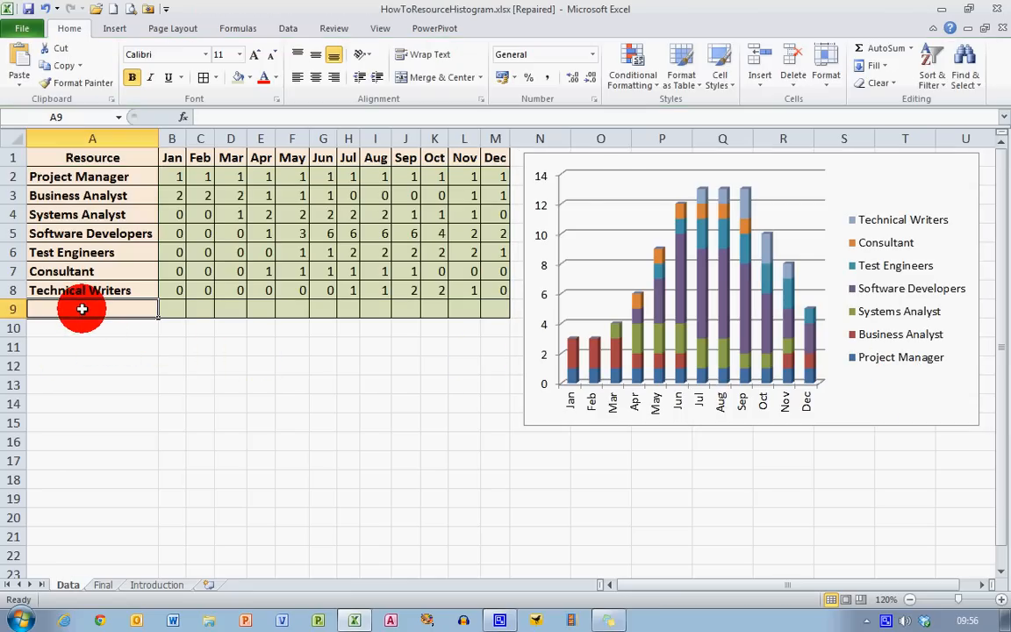
mouse_move(282, 342)
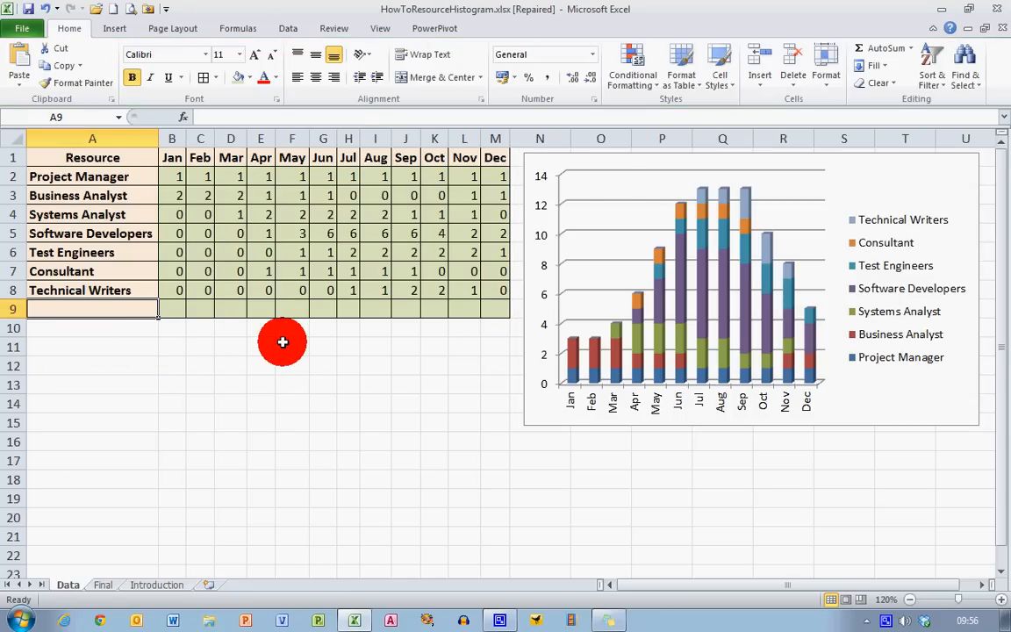
type("Trainer")
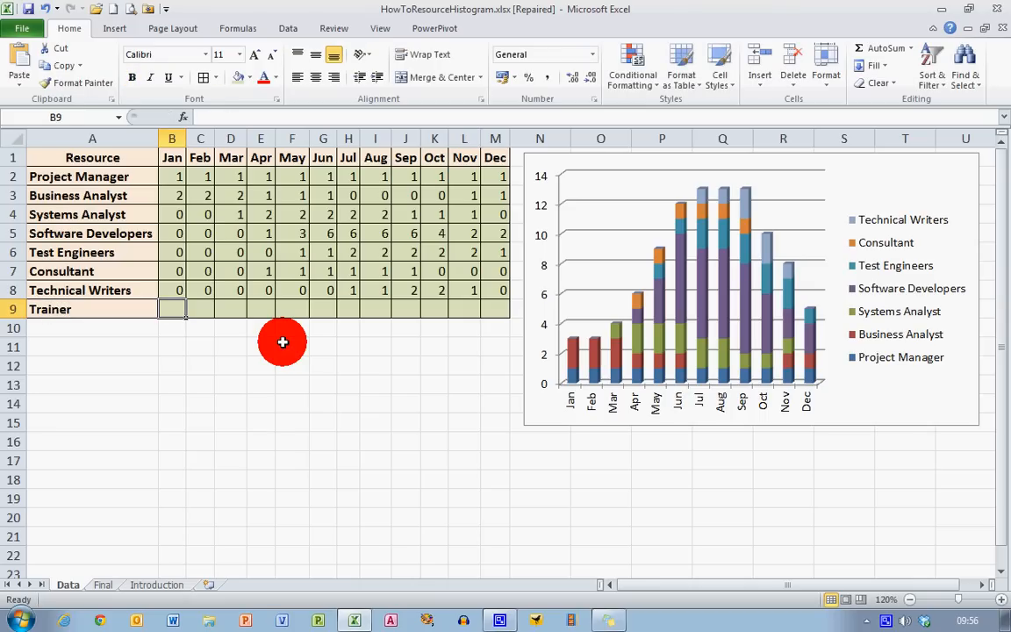
type("0")
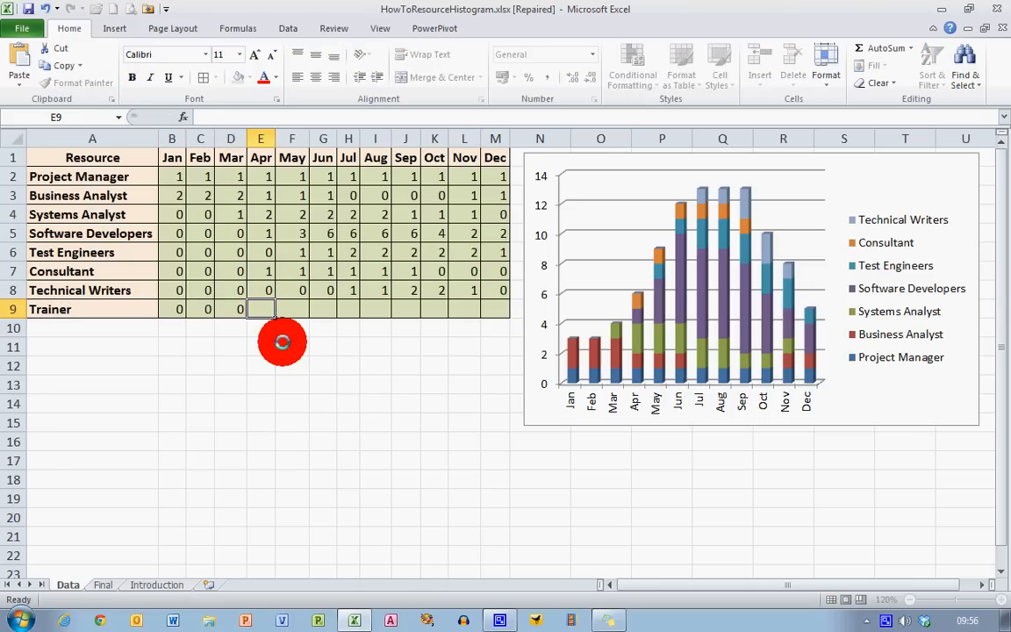
left_click(291, 309)
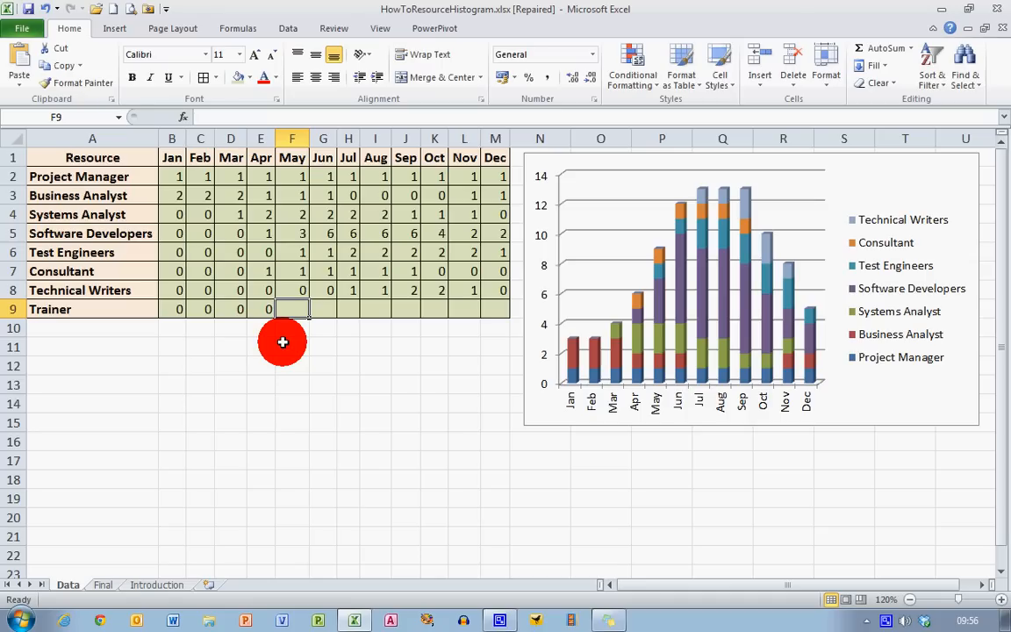
type("1")
left_click(376, 309)
type("0")
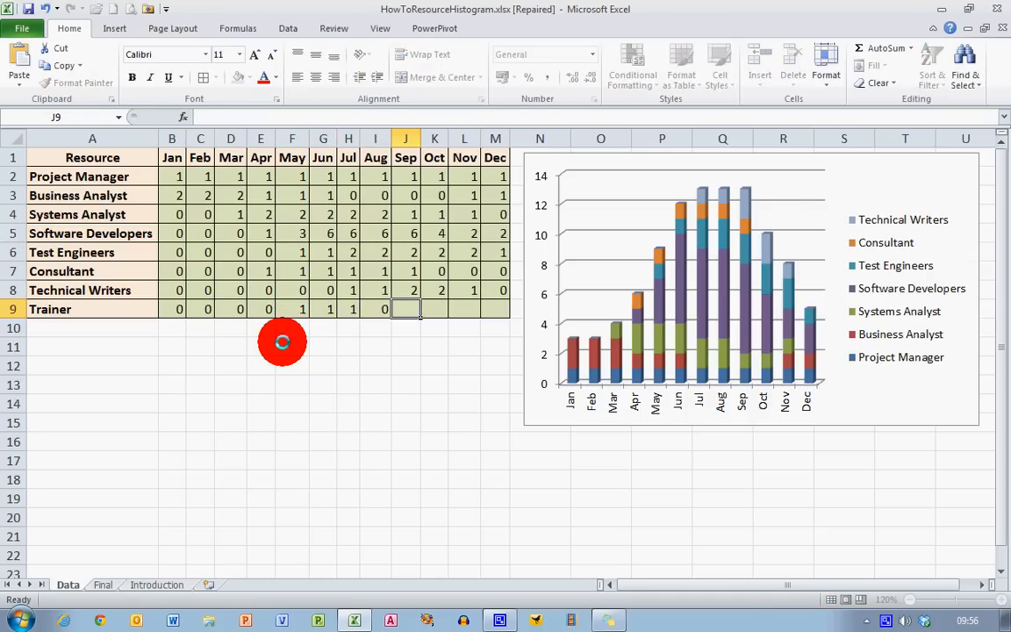
left_click(495, 309)
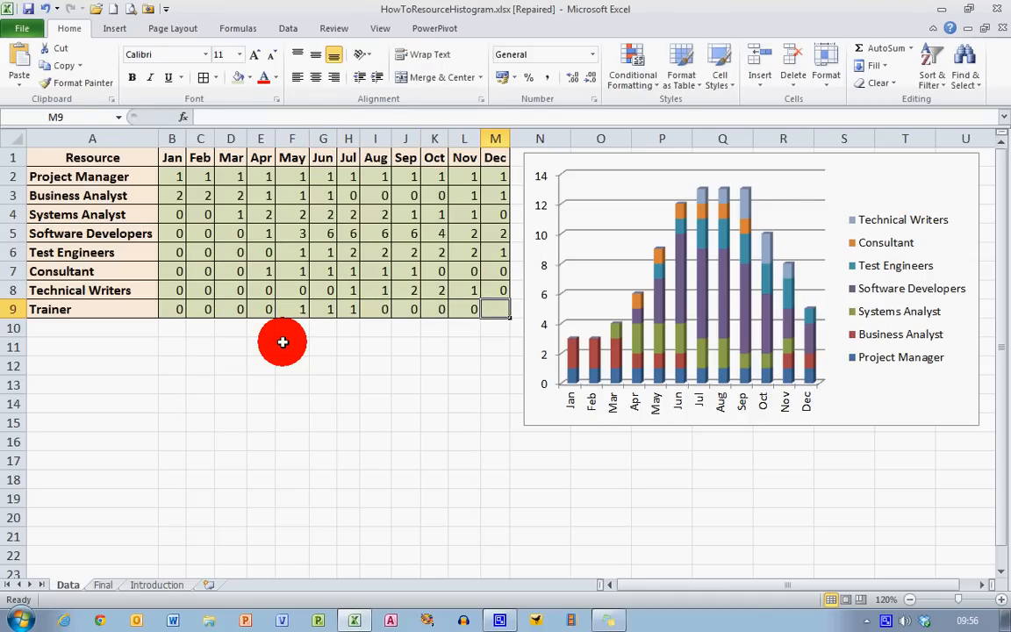
left_click(496, 328)
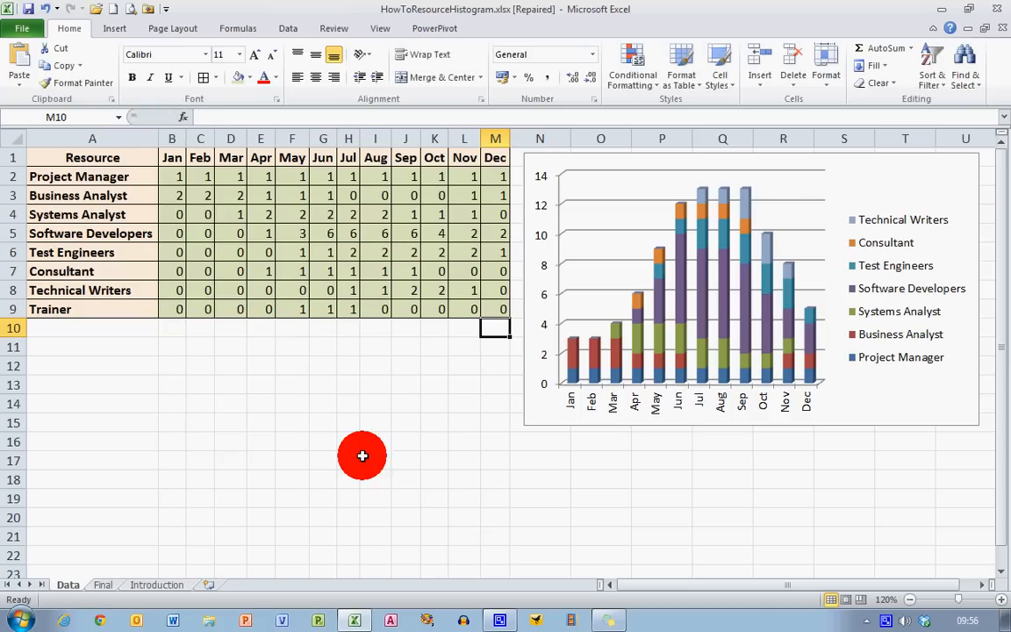
left_click(376, 460)
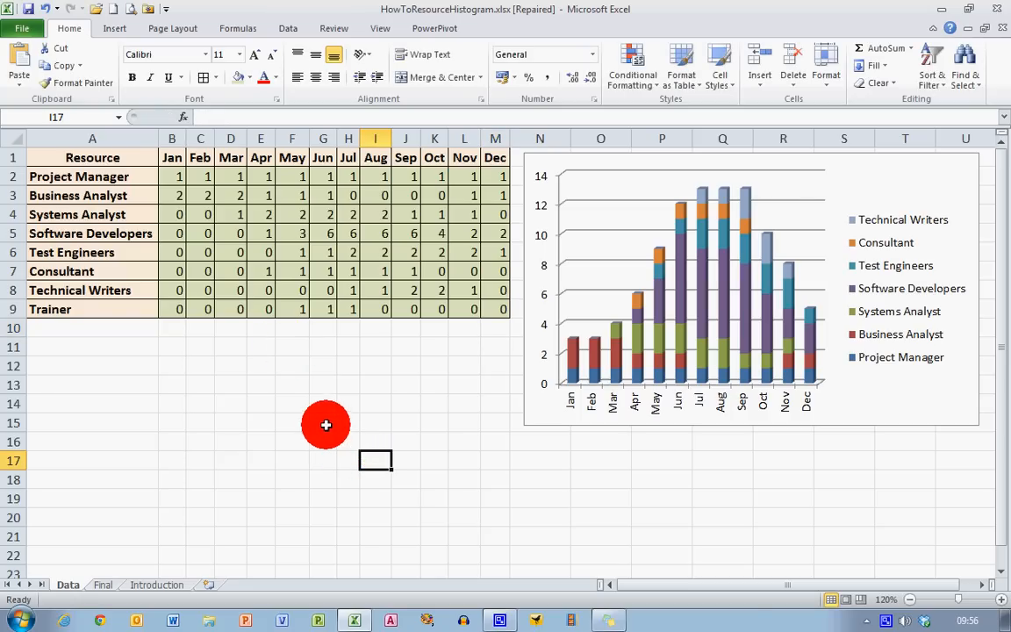
mouse_move(713, 348)
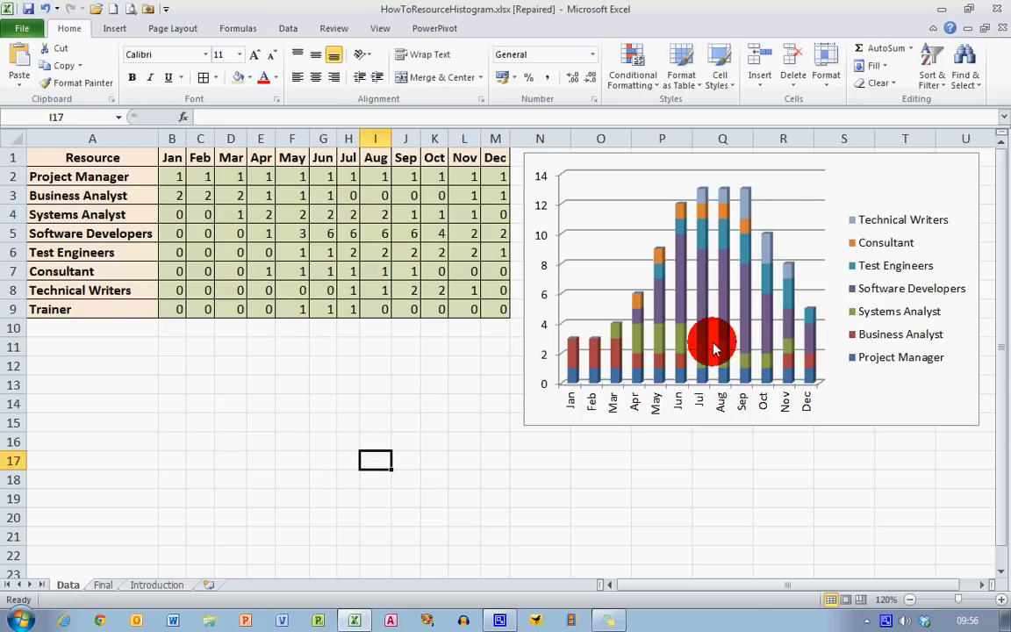
mouse_move(477, 382)
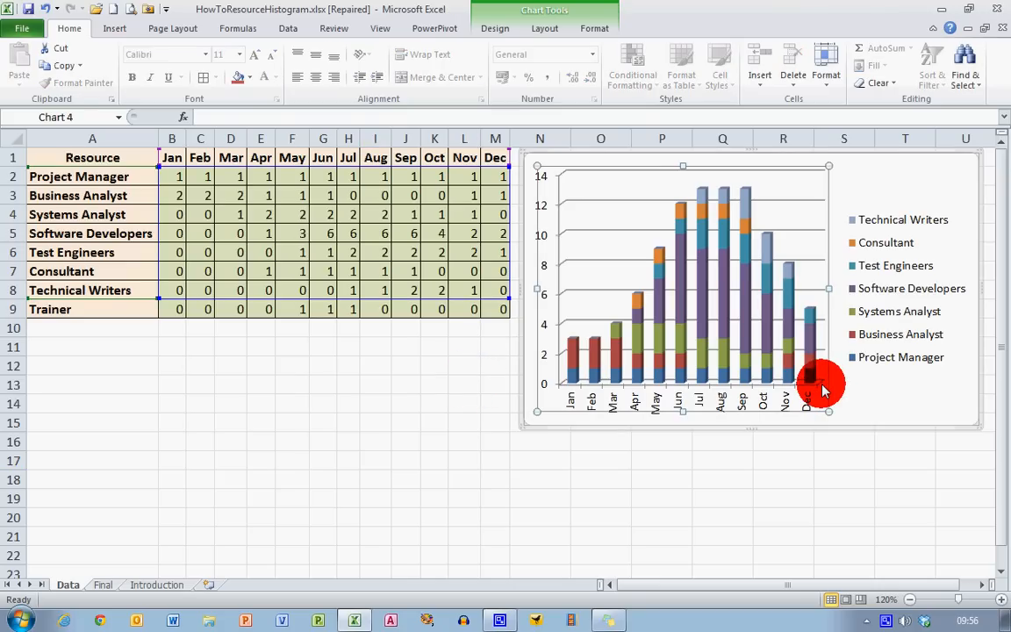
mouse_move(829, 172)
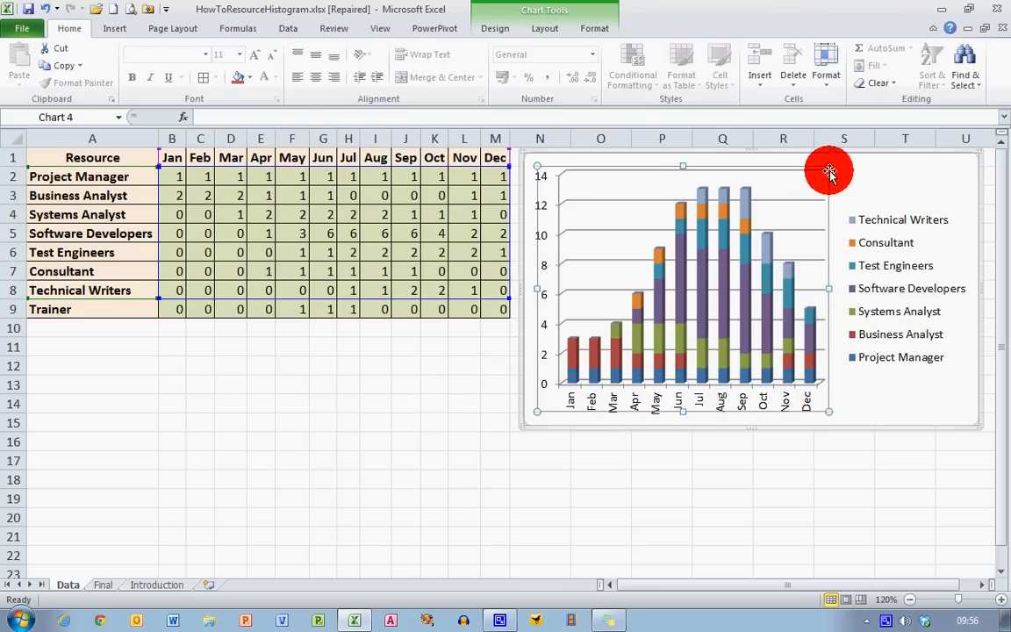
mouse_move(597, 428)
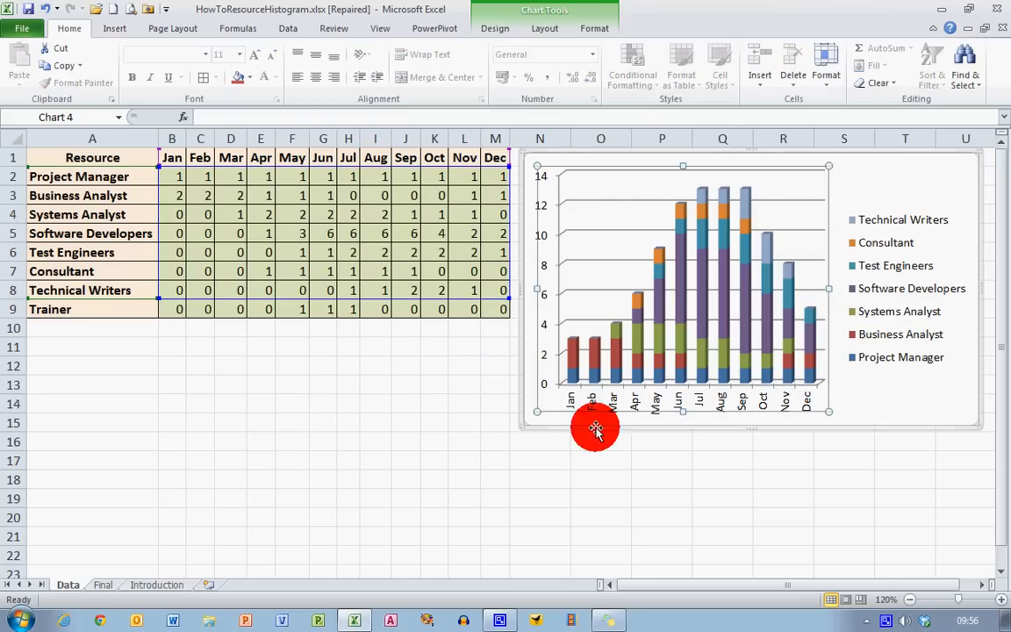
mouse_move(843, 411)
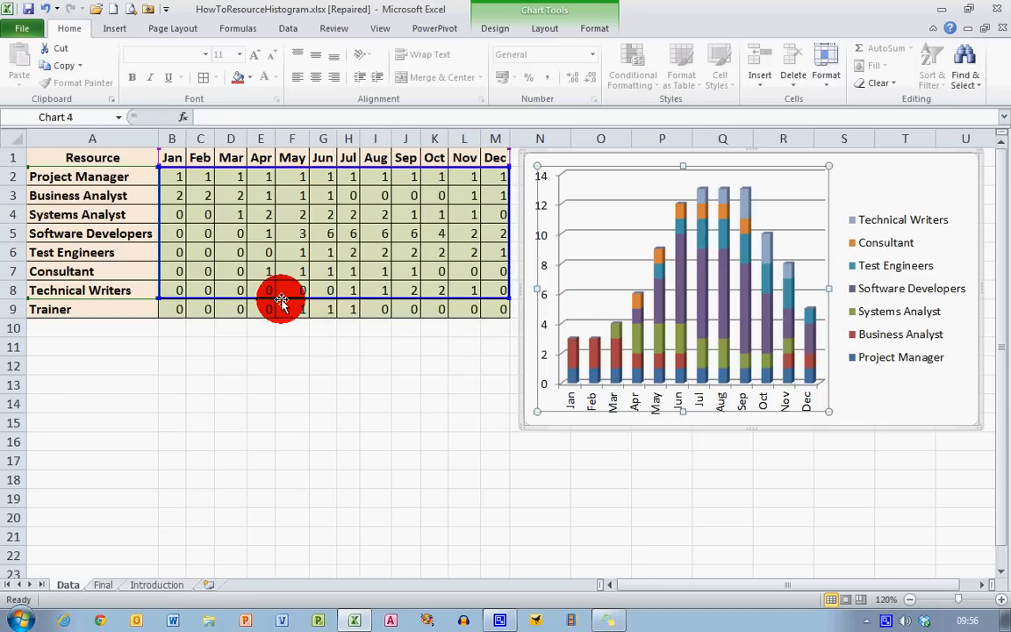
mouse_move(324, 298)
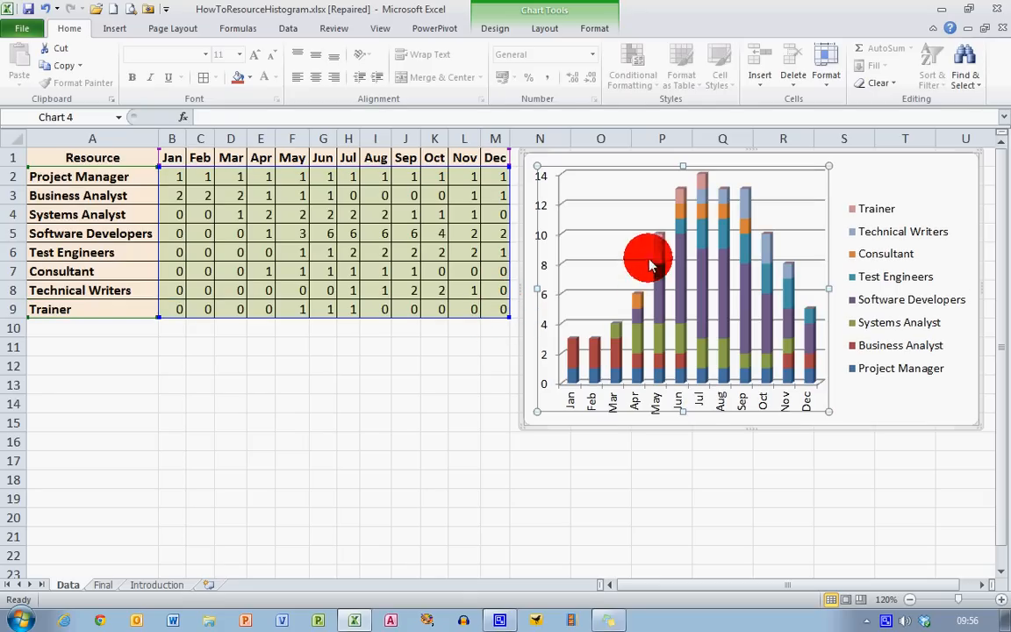
- Deselect the chart to view Trainer added as a stacked series and legend entry
left_click(662, 516)
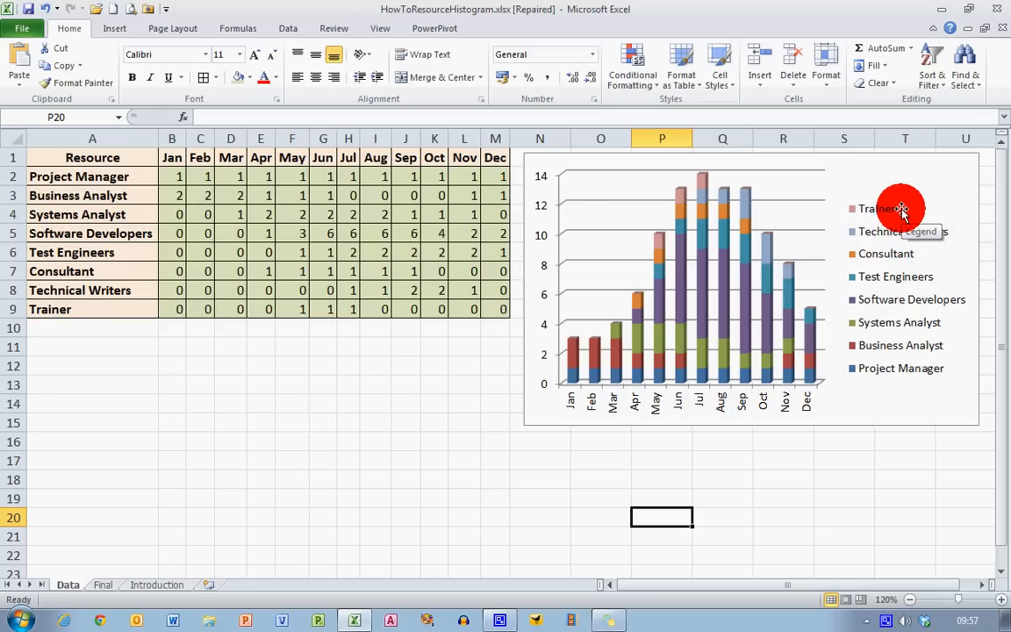
mouse_move(736, 197)
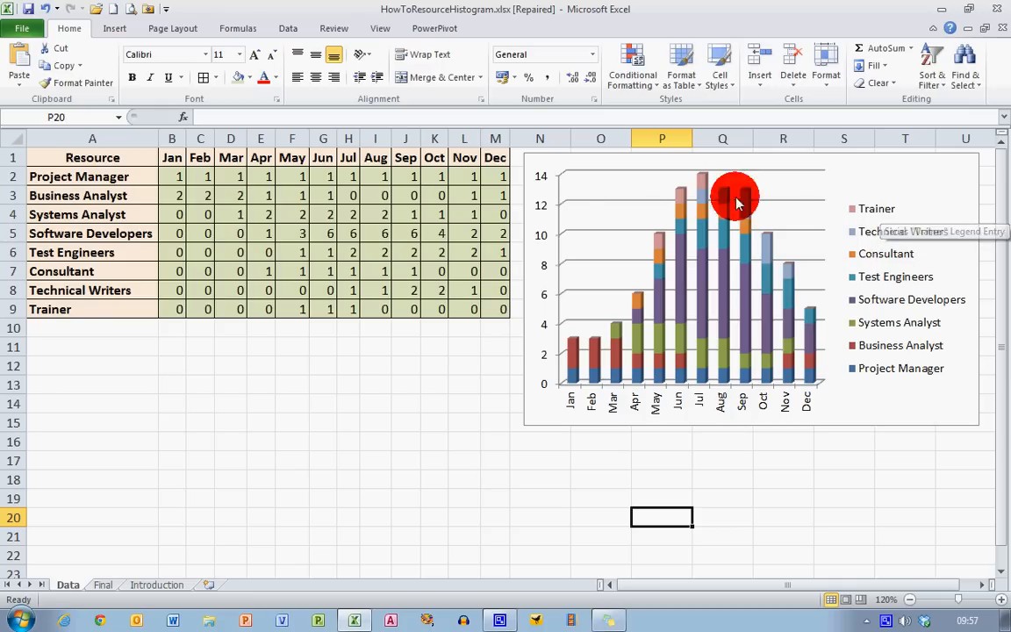
mouse_move(660, 246)
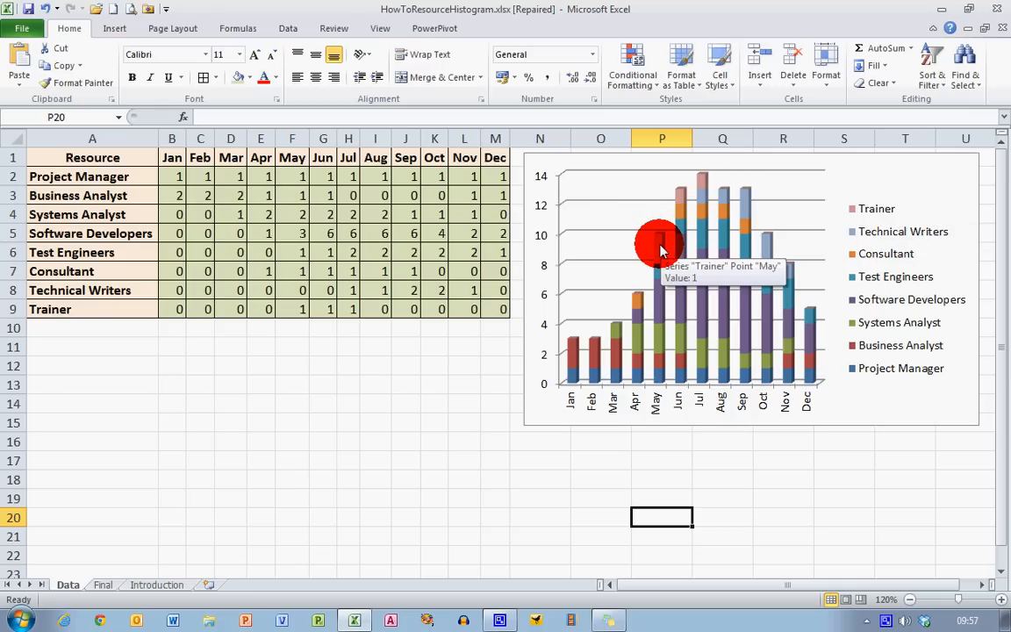
mouse_move(716, 204)
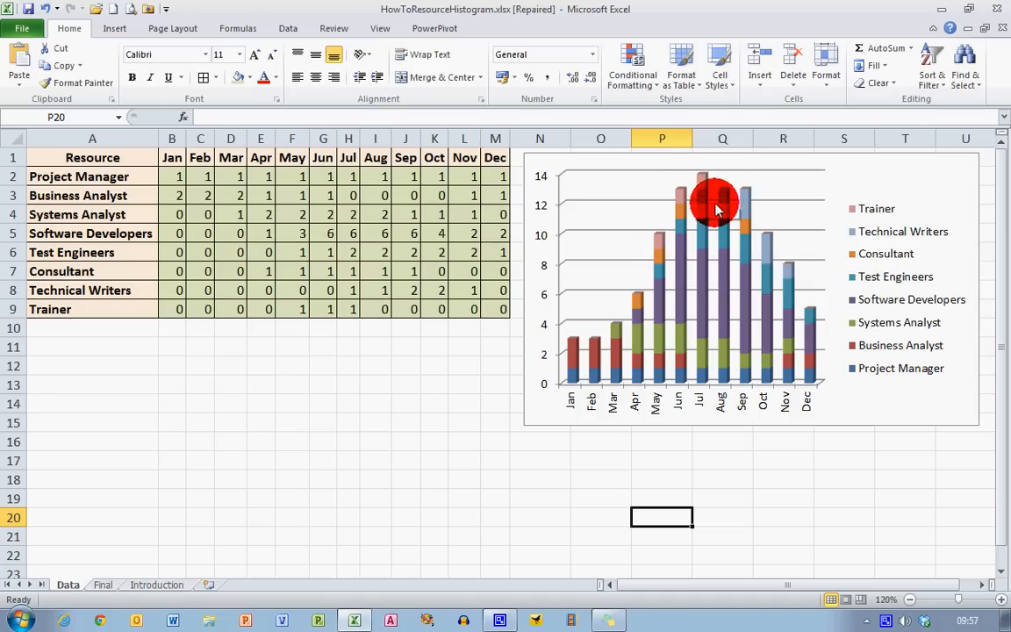
mouse_move(899, 197)
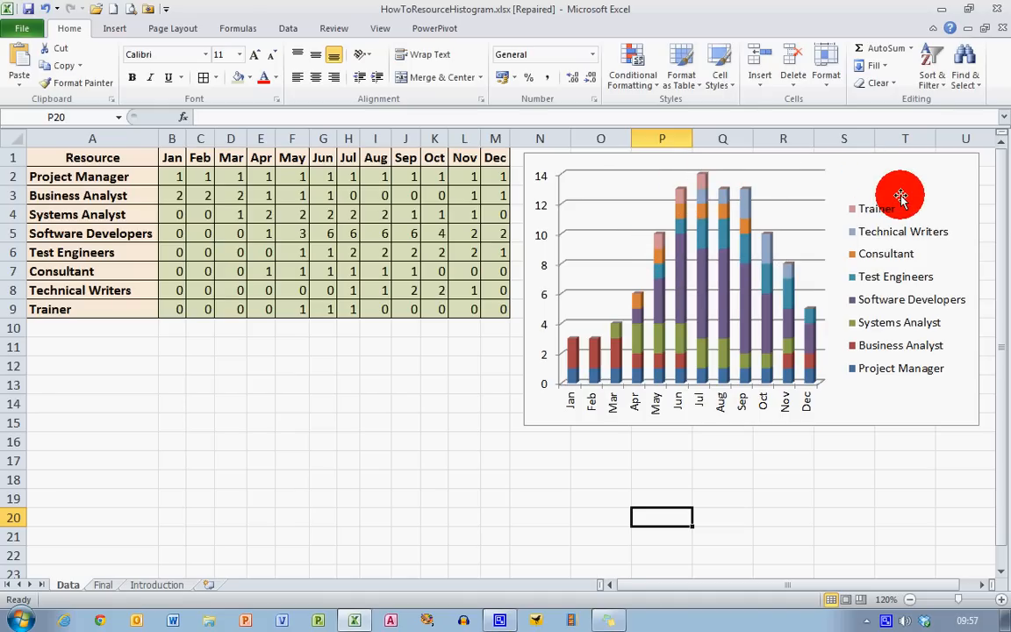
mouse_move(899, 202)
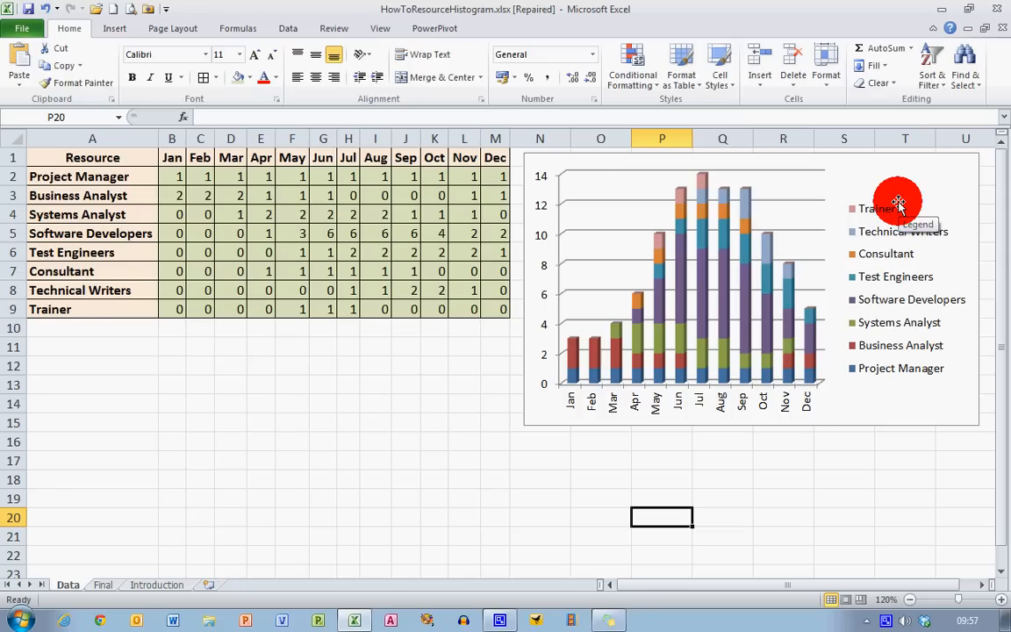
mouse_move(895, 207)
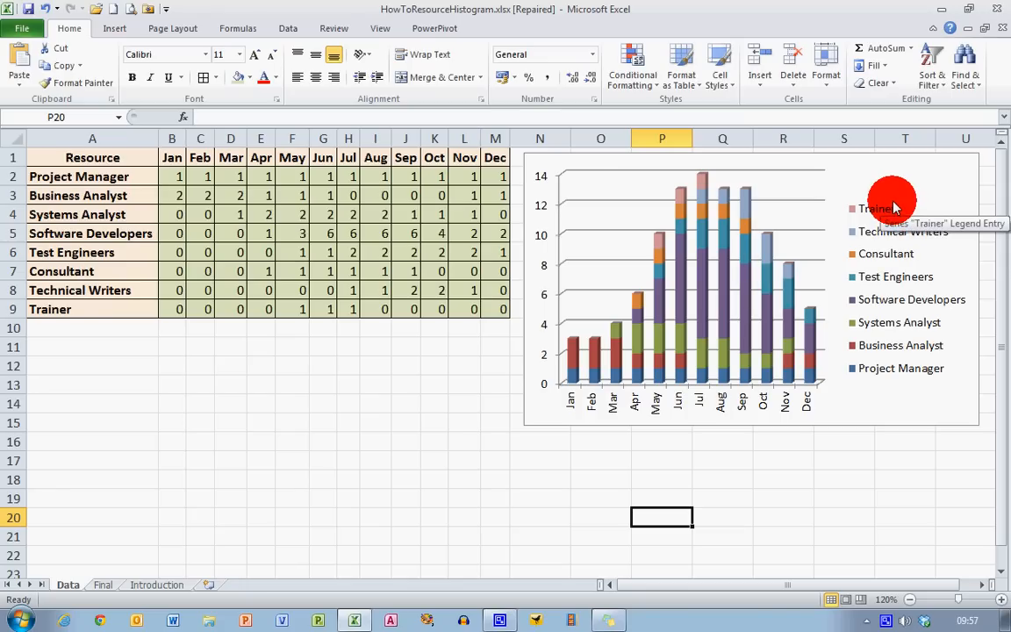